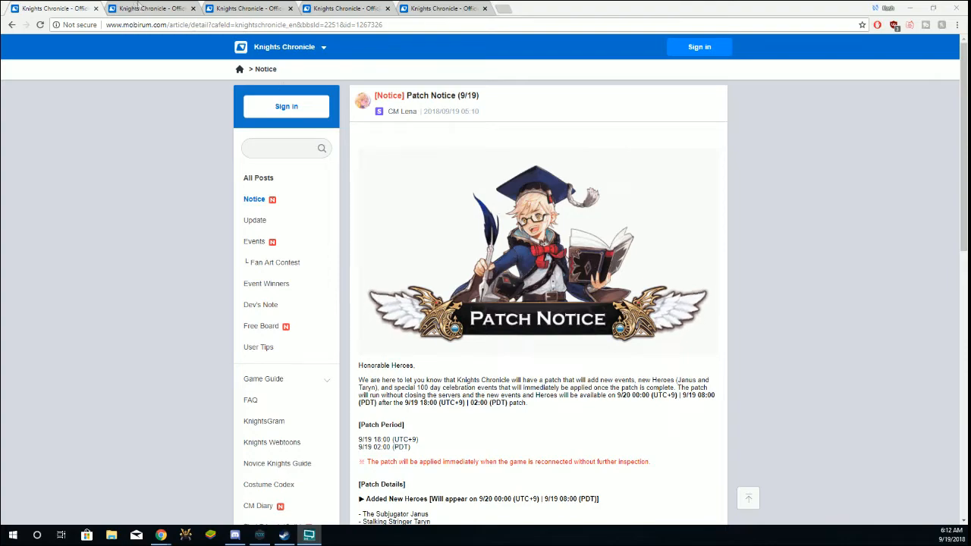
Step: Read the 9/19 Patch Notice through new heroes, events, packages and adjustments to the sign-off
left_click(254, 241)
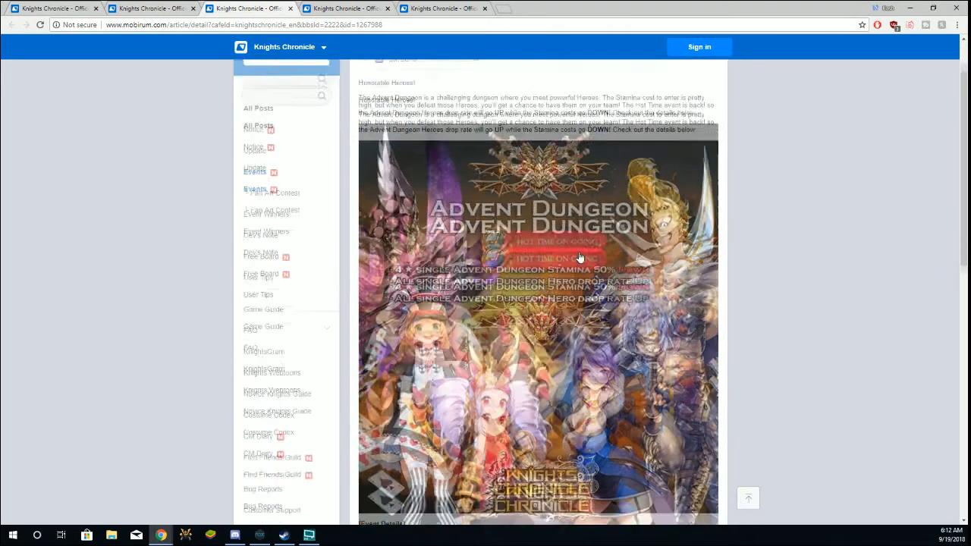
scroll("down", 3)
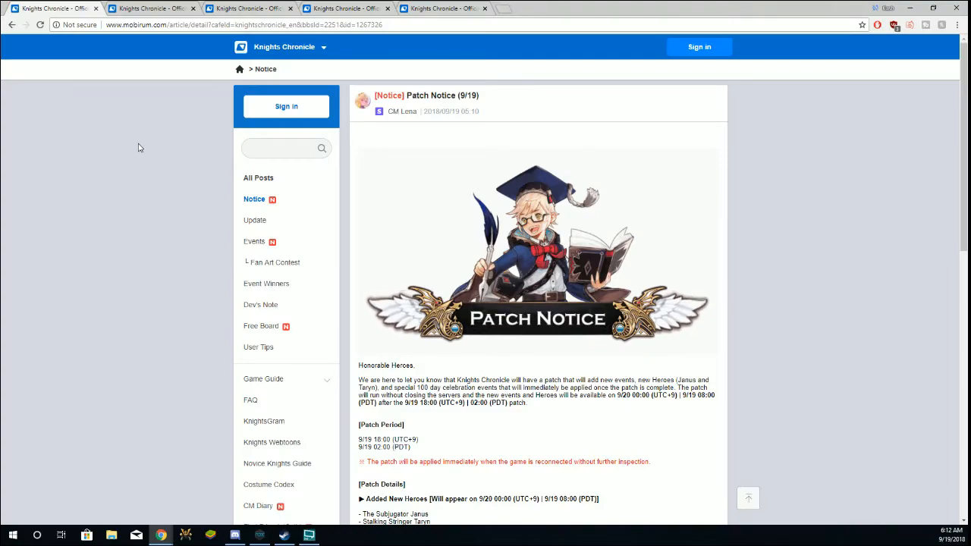
scroll("down", 3)
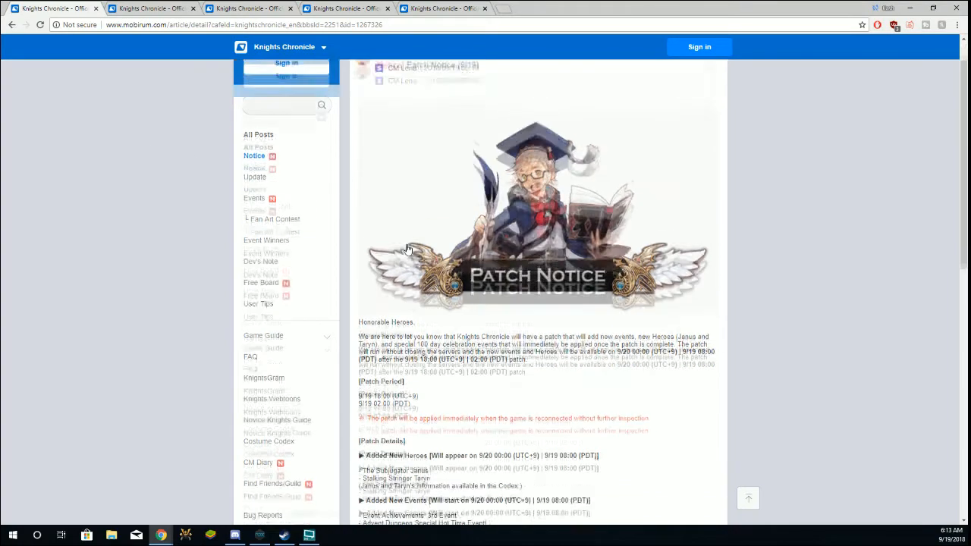
scroll("down", 3)
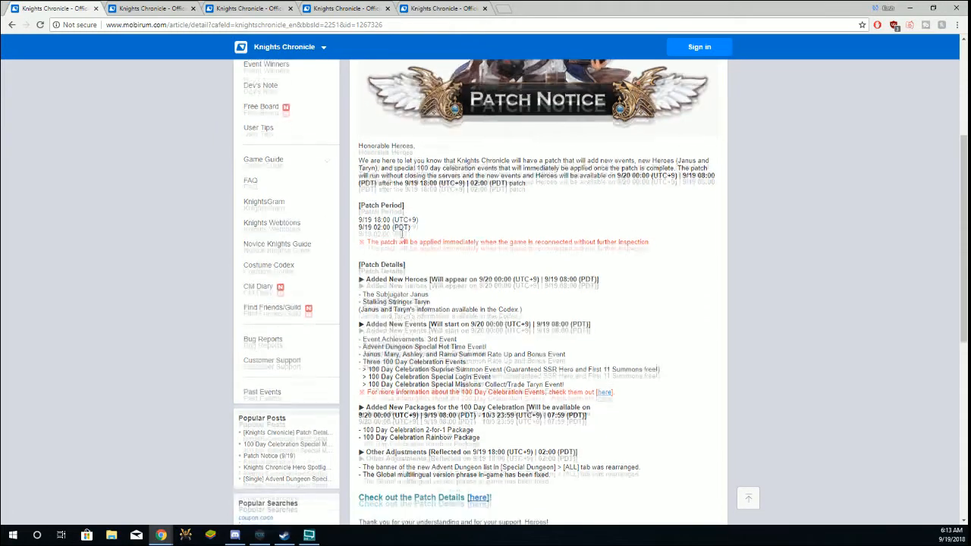
scroll("down", 3)
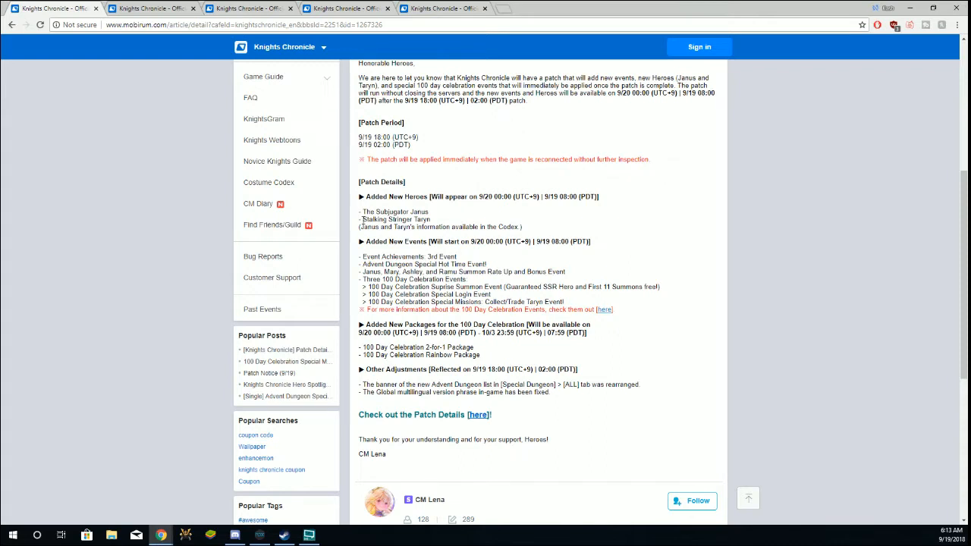
mouse_move(645, 307)
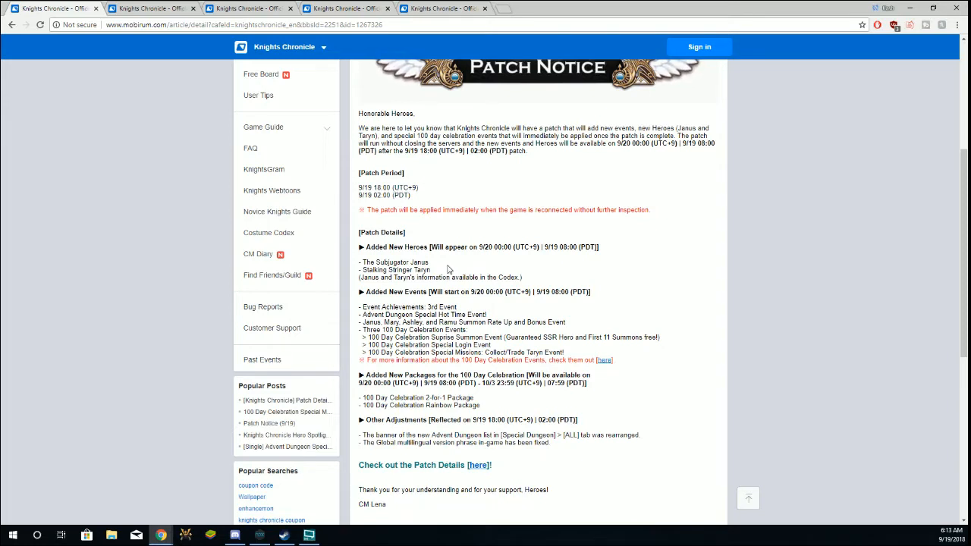
scroll("down", 3)
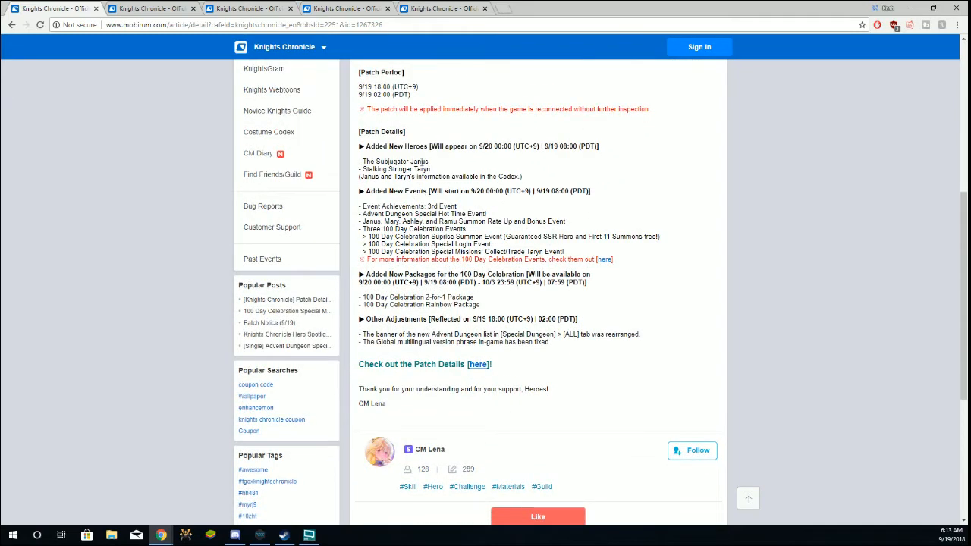
mouse_move(438, 165)
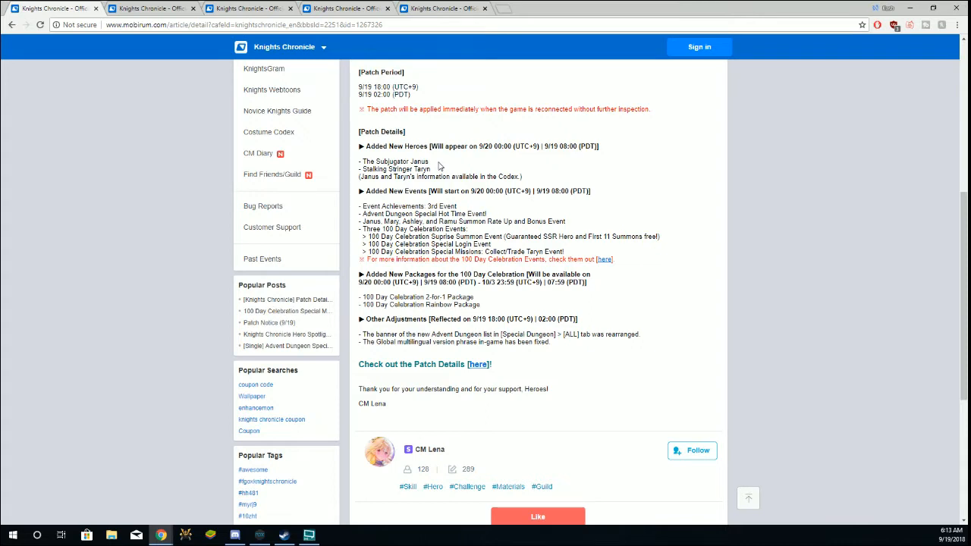
mouse_move(423, 194)
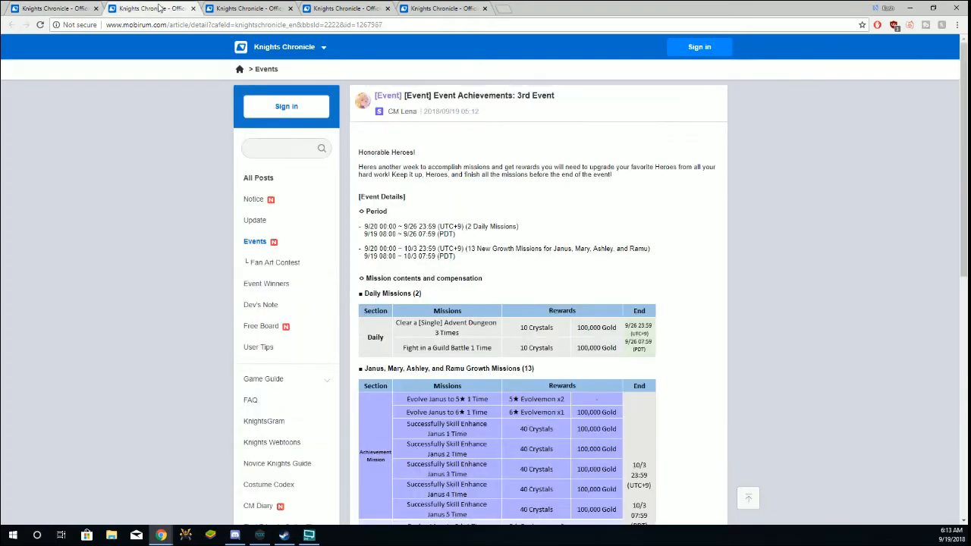
Step: Read the 100 Day Celebration packages through the Rainbow Package, then open the Taryn event post
scroll("down", 3)
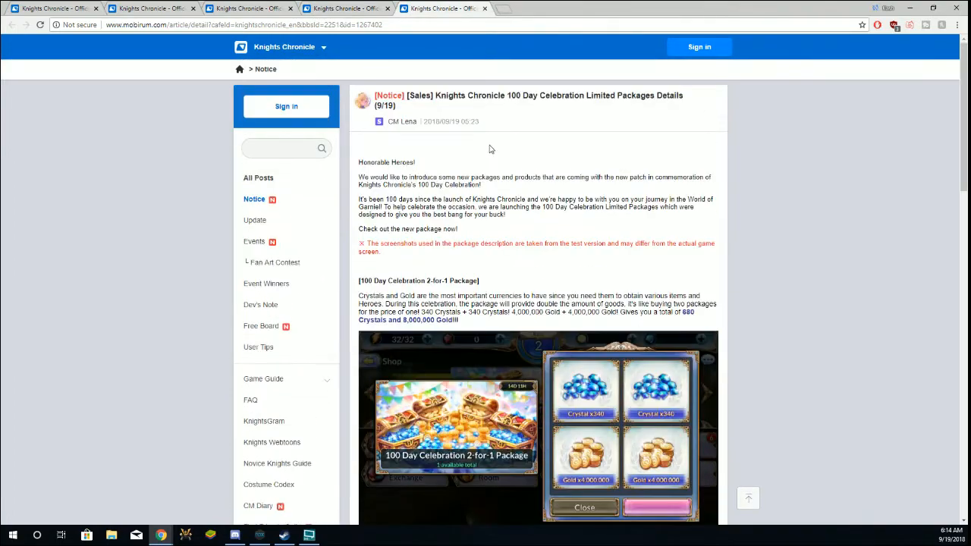
scroll("down", 3)
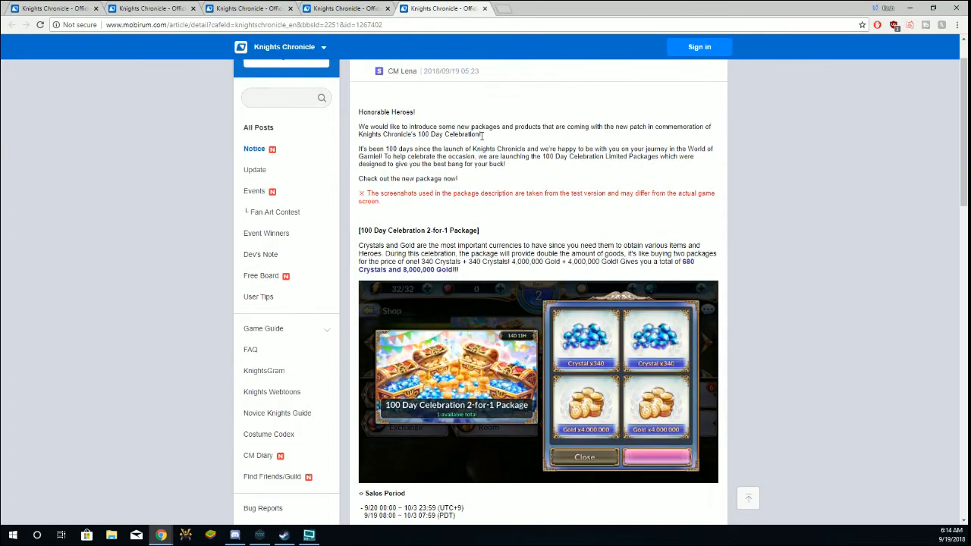
scroll("down", 3)
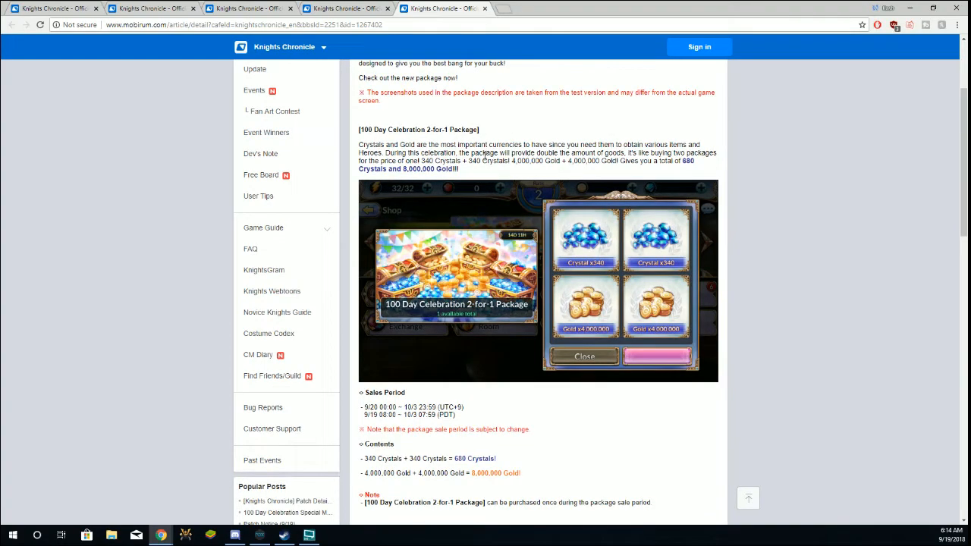
scroll("down", 3)
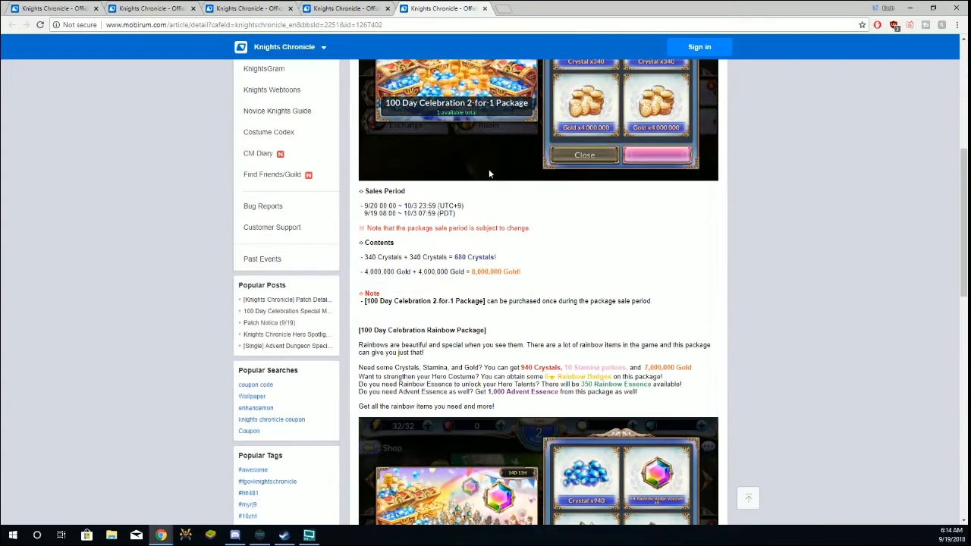
scroll("down", 3)
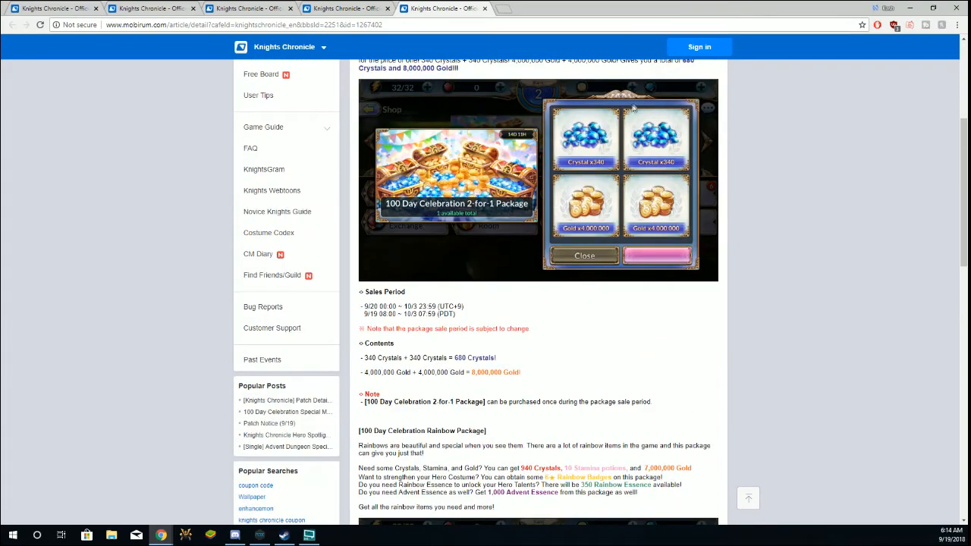
mouse_move(561, 183)
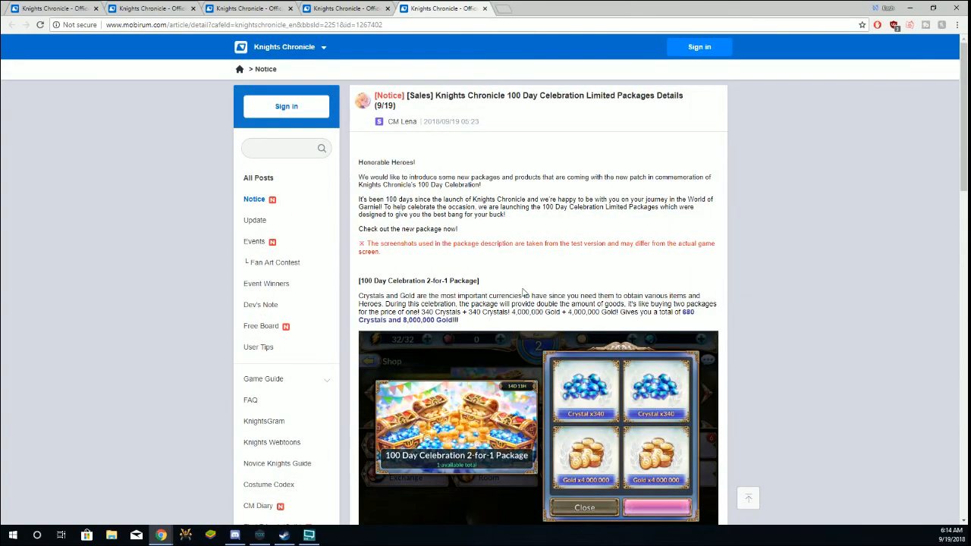
scroll("down", 3)
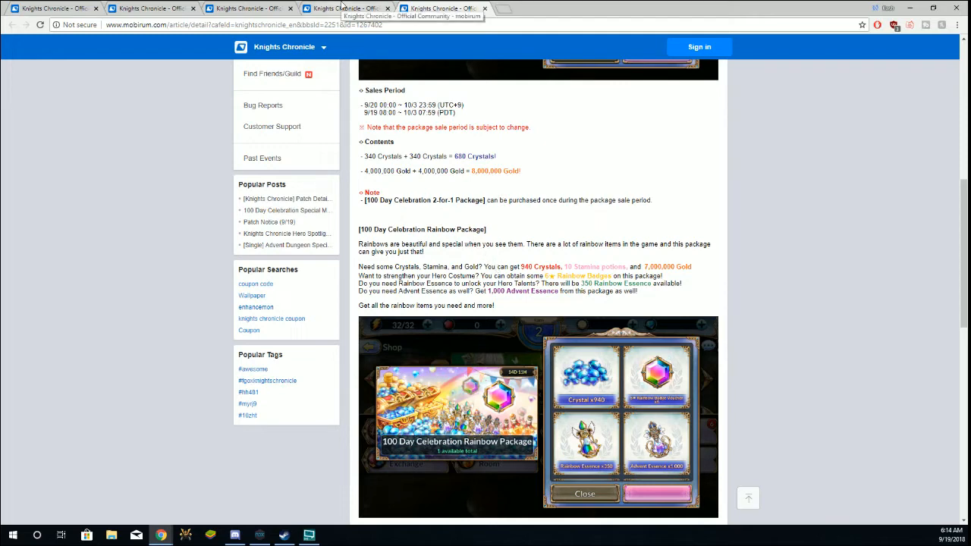
left_click(341, 8)
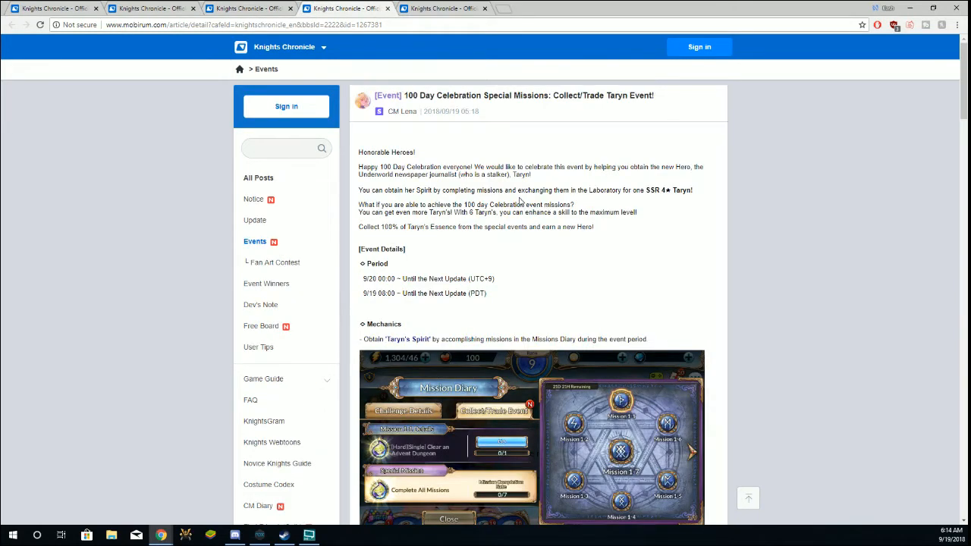
mouse_move(534, 122)
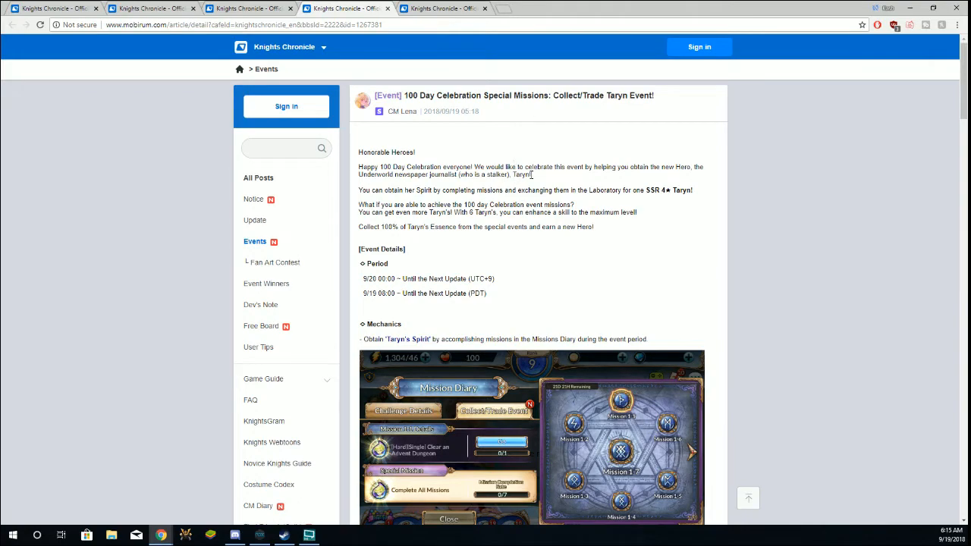
scroll("down", 3)
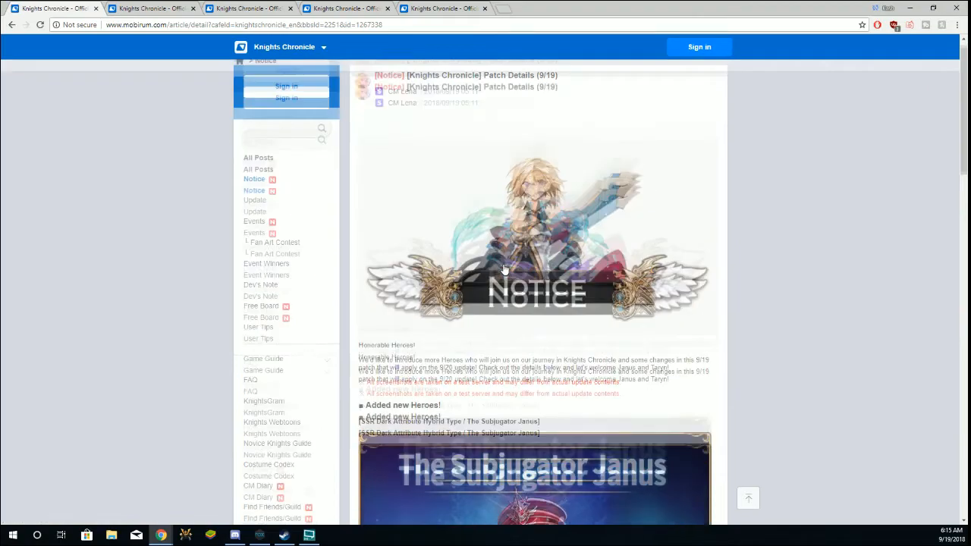
scroll("down", 3)
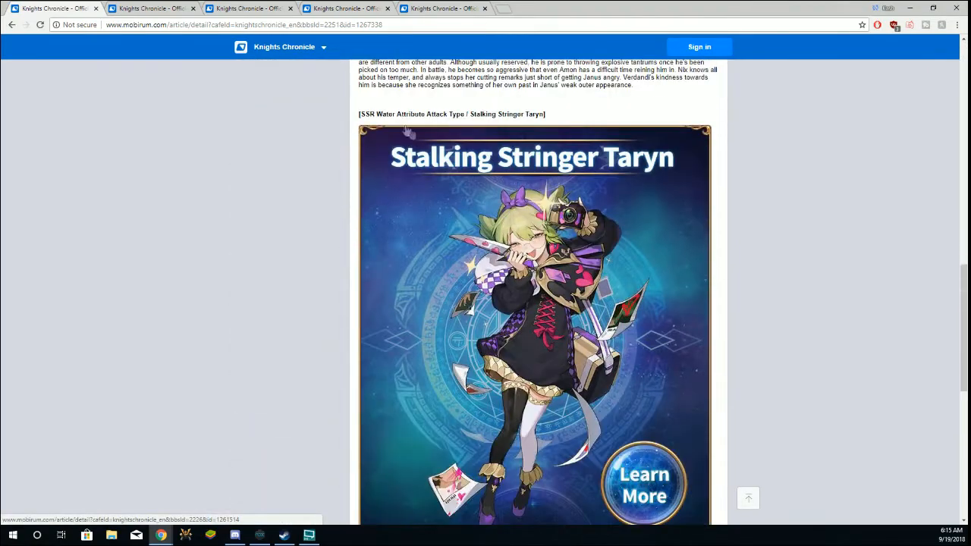
scroll("down", 3)
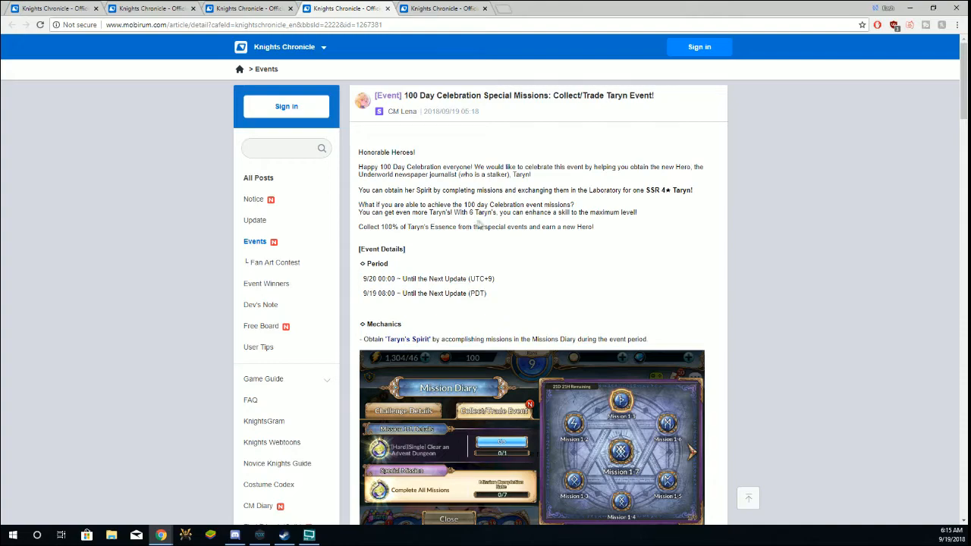
Step: Scroll through the Taryn exchange notes and the 1st–3rd Missions reward tables
scroll("down", 3)
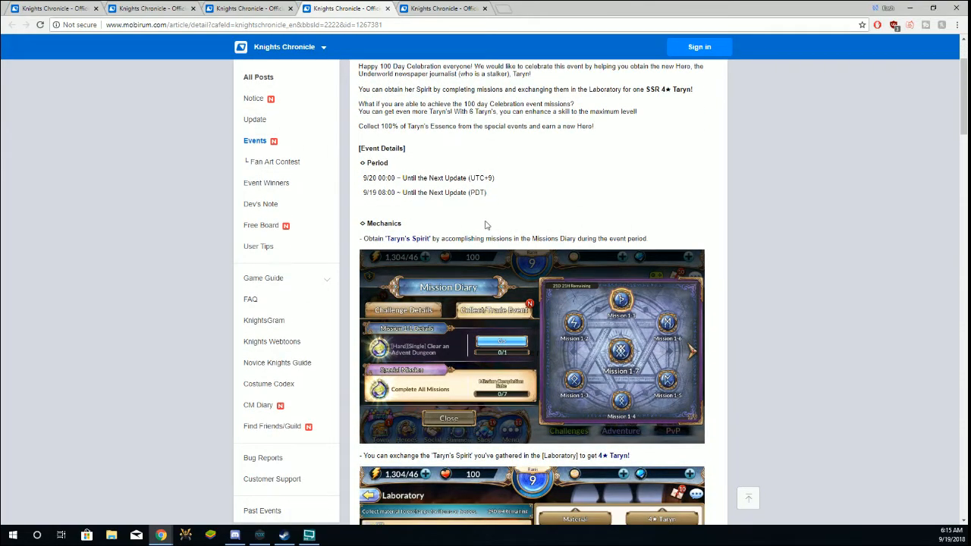
scroll("down", 3)
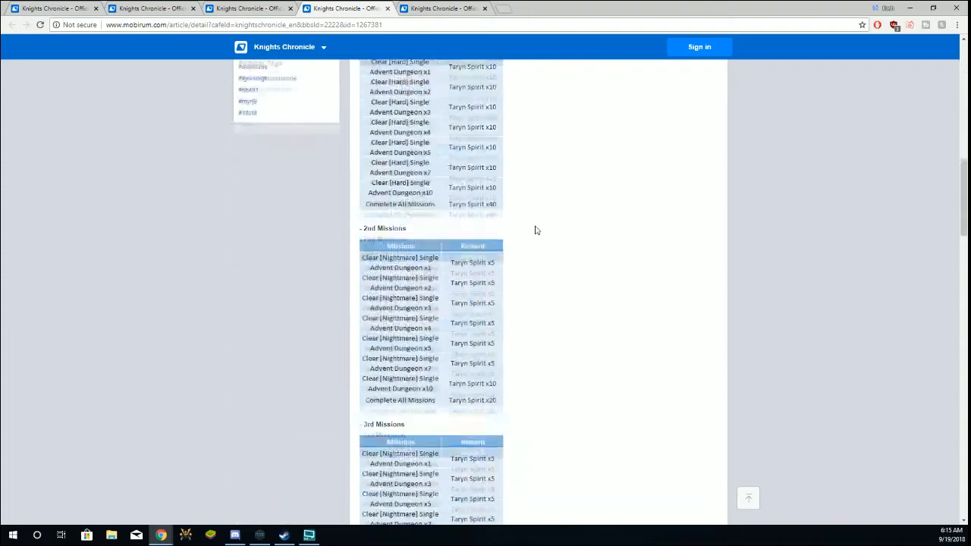
scroll("down", 3)
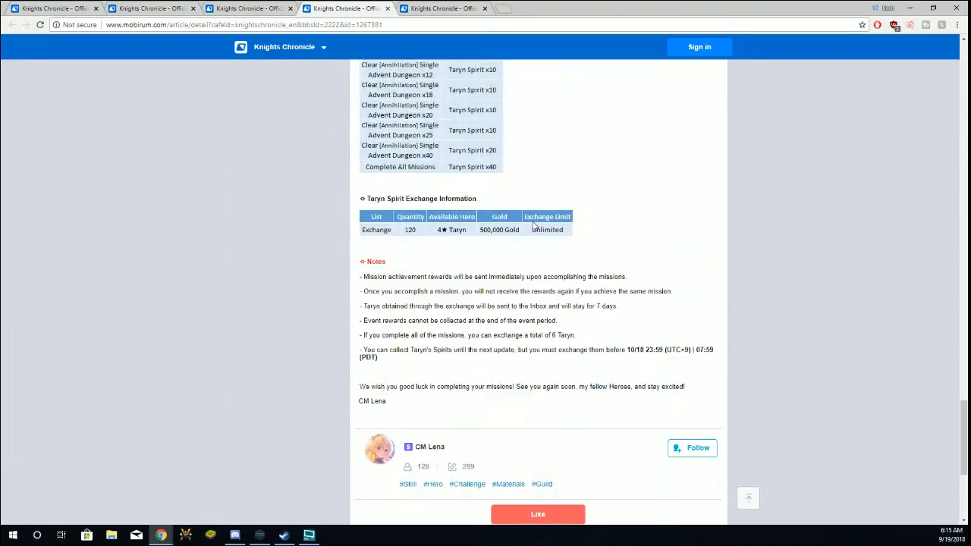
mouse_move(486, 254)
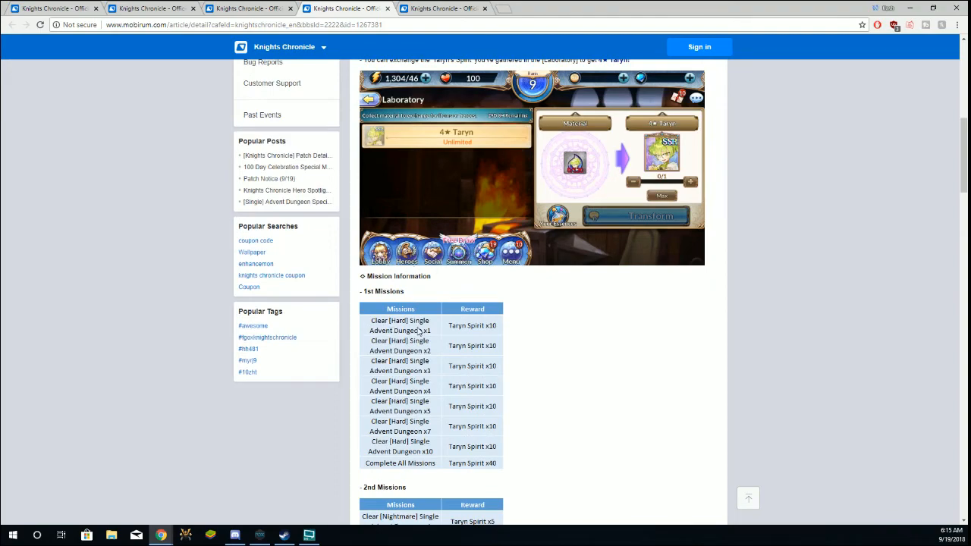
scroll("down", 3)
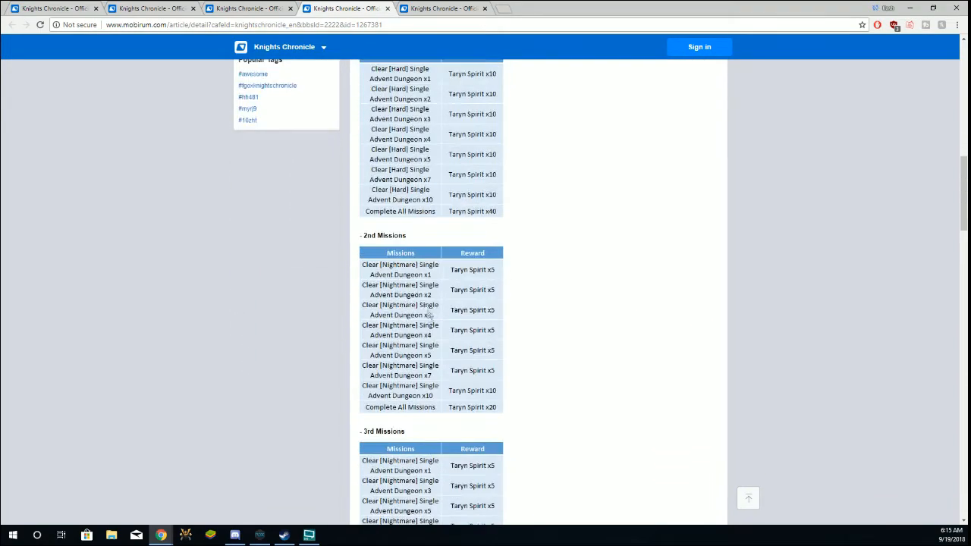
scroll("down", 3)
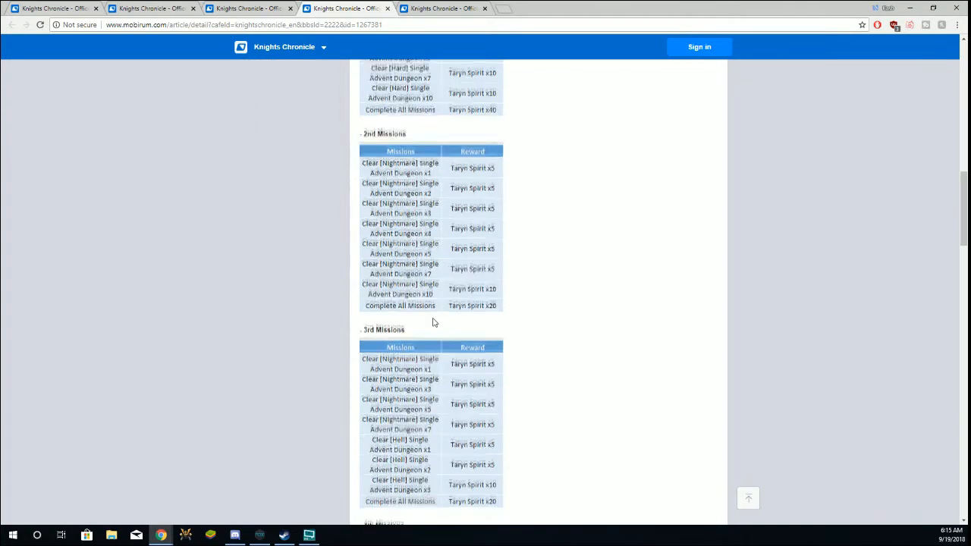
scroll("up", 3)
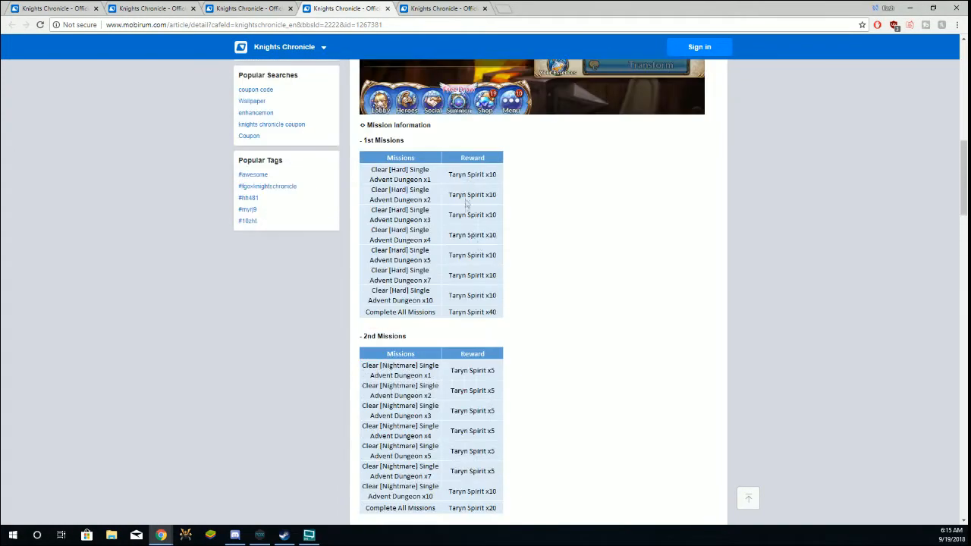
mouse_move(492, 198)
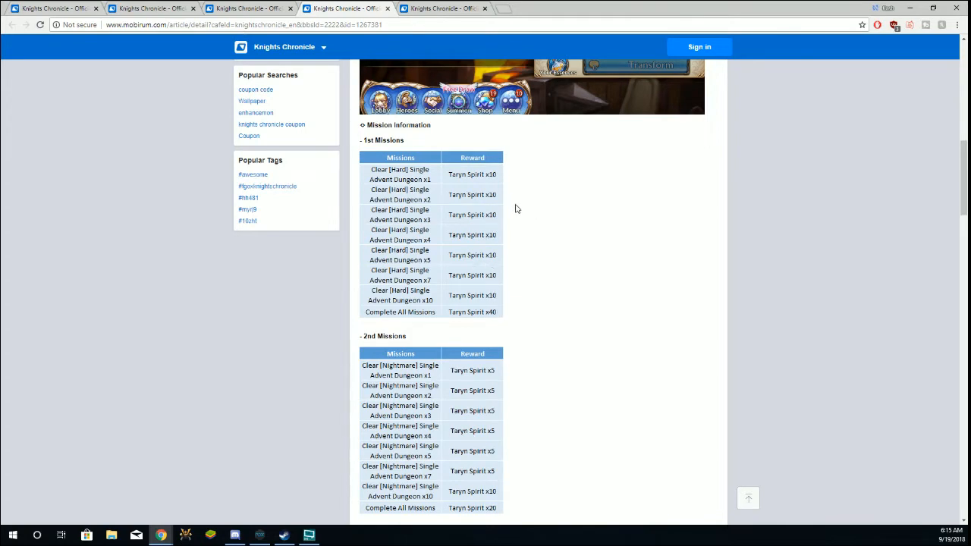
scroll("down", 3)
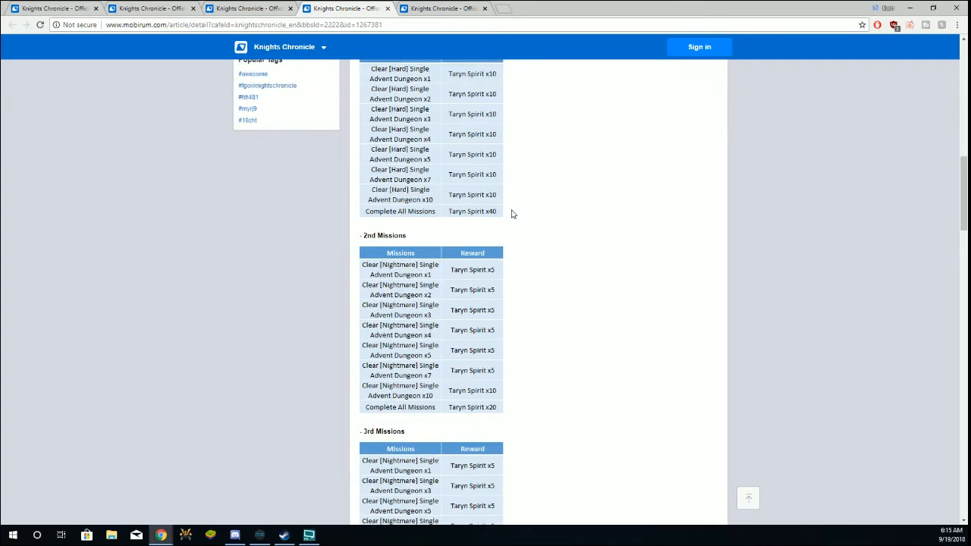
scroll("down", 3)
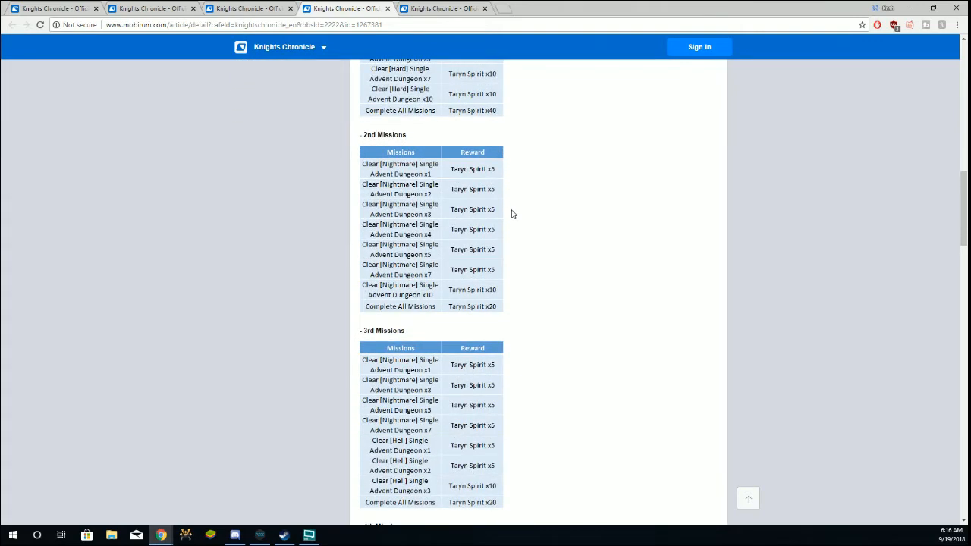
mouse_move(509, 141)
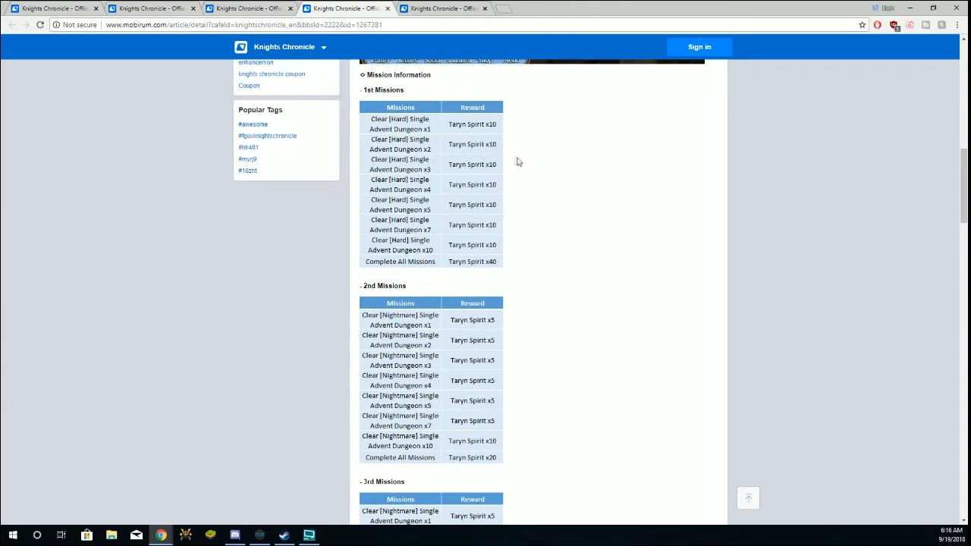
mouse_move(31, 319)
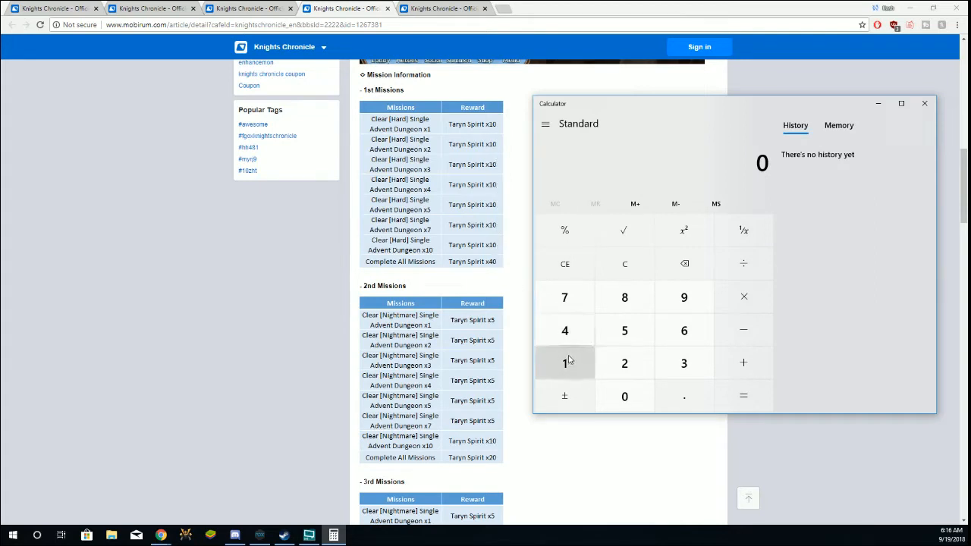
Step: Enter 110 plus in Calculator for the 1st Missions, then return to the post
left_click(743, 363)
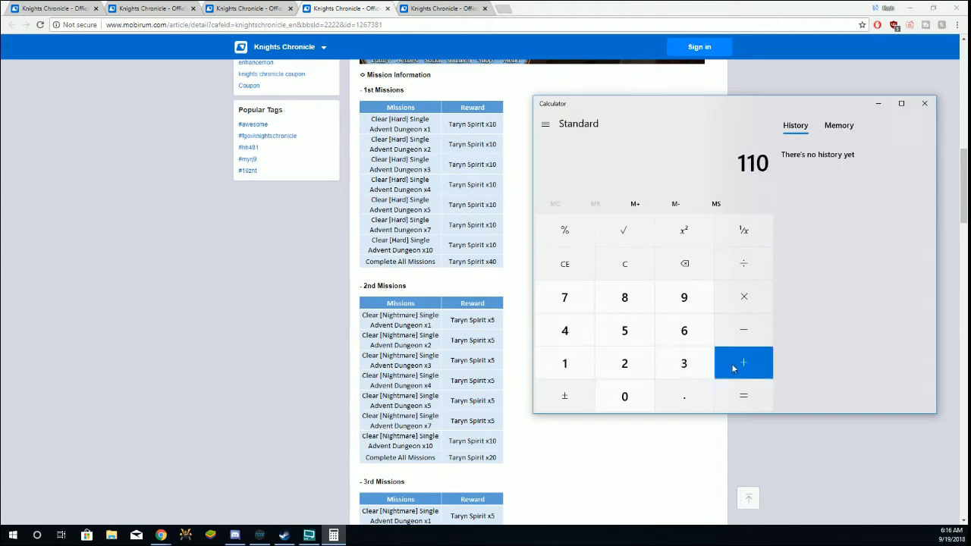
left_click(743, 362)
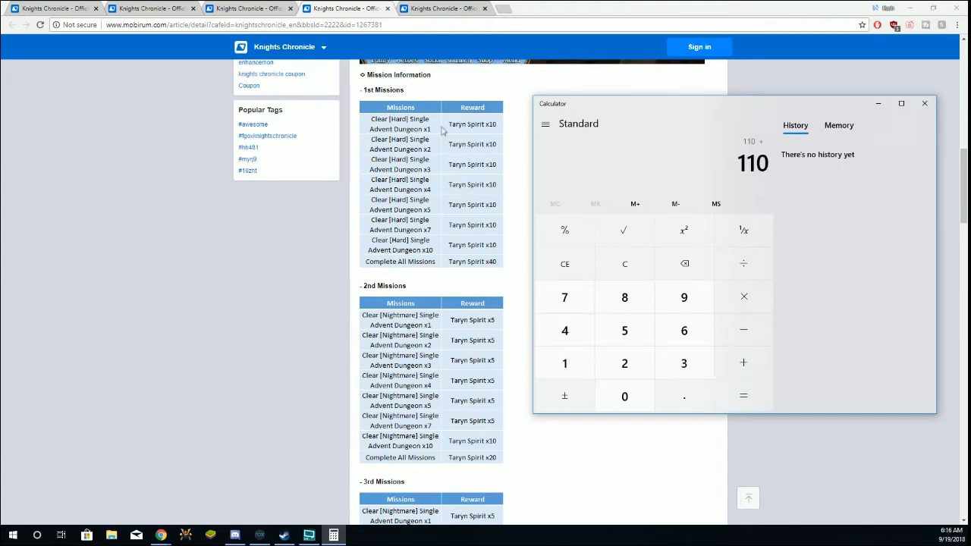
mouse_move(508, 312)
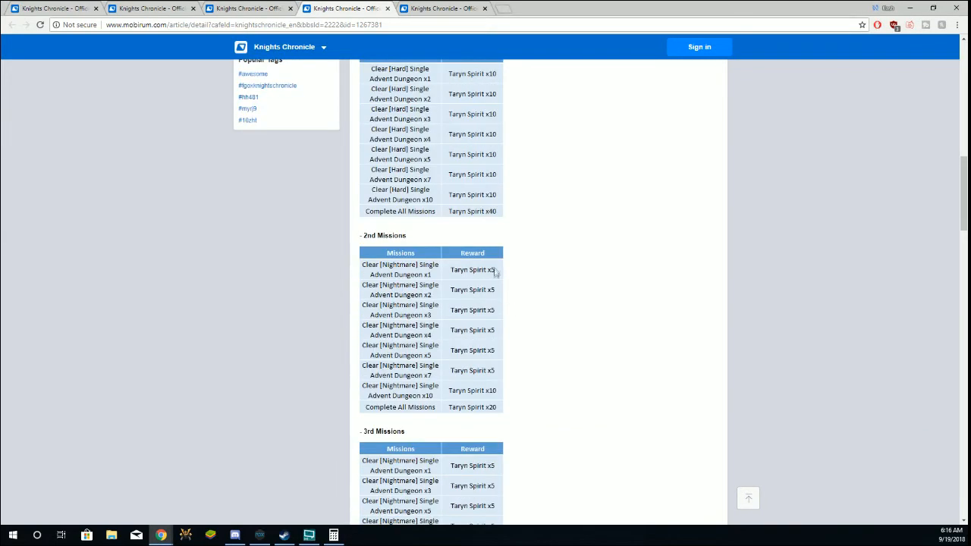
mouse_move(496, 333)
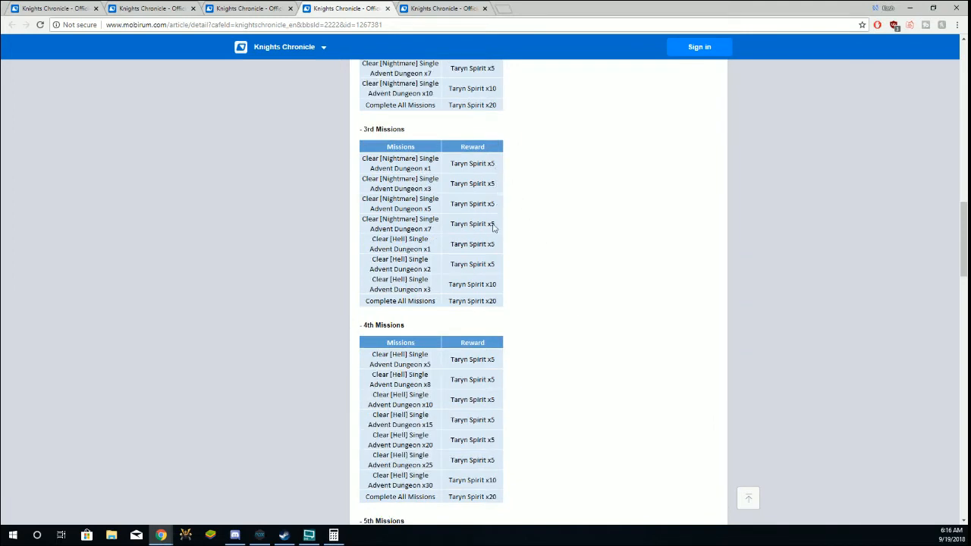
mouse_move(493, 291)
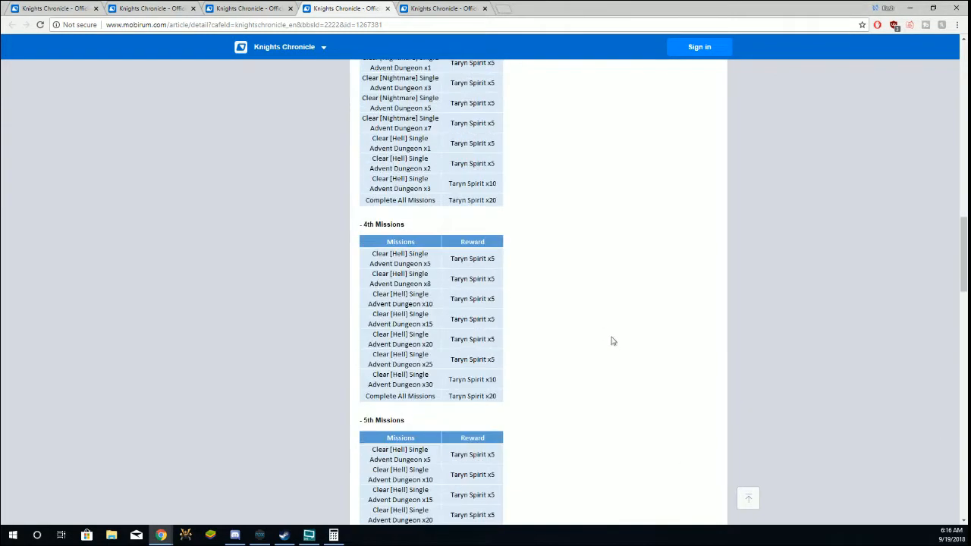
Step: Read the 2nd–6th Missions tables, adding 60 per table in Calculator to reach 410
scroll("down", 3)
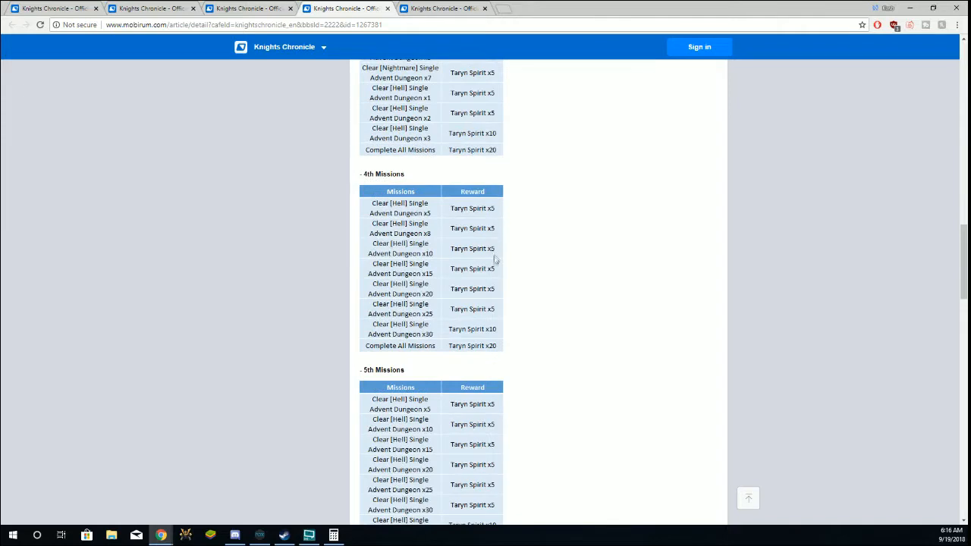
mouse_move(491, 338)
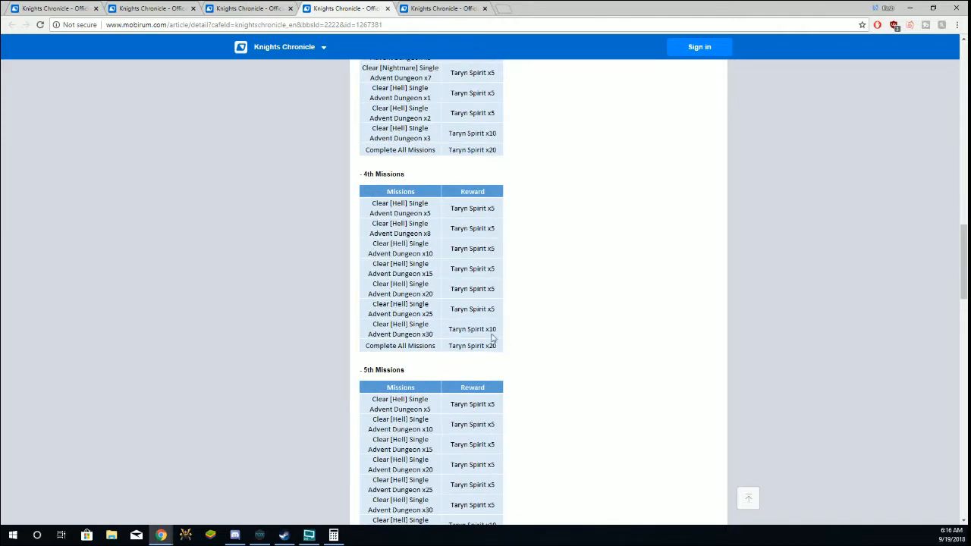
left_click(333, 535)
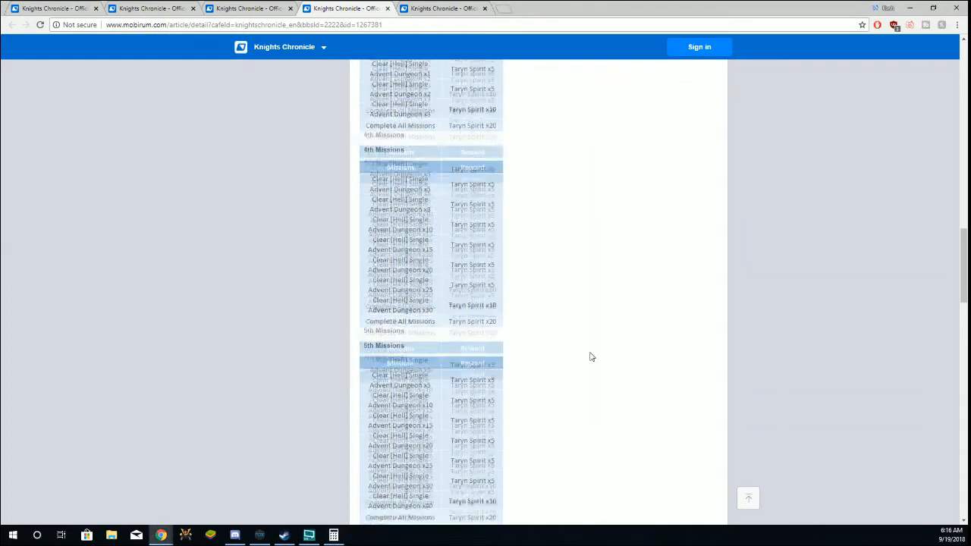
scroll("down", 3)
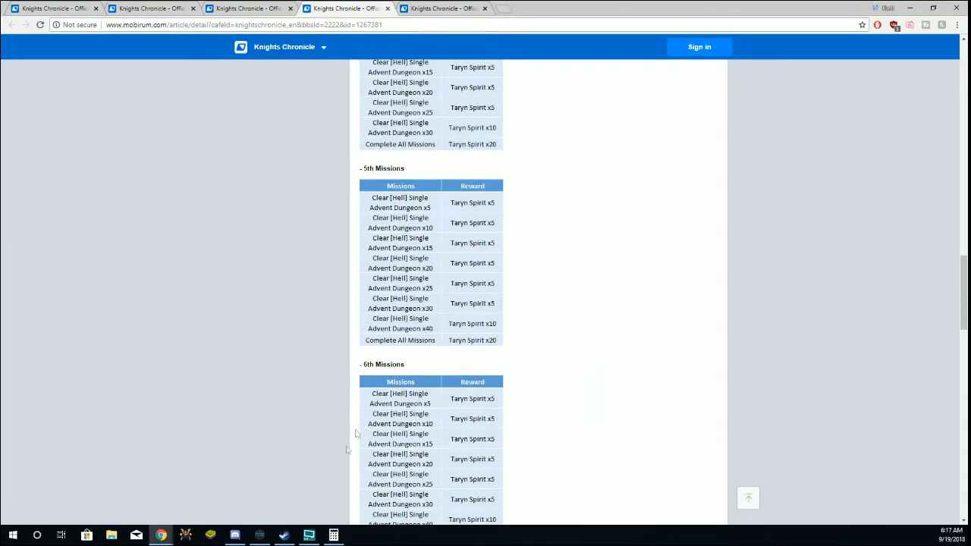
left_click(743, 363)
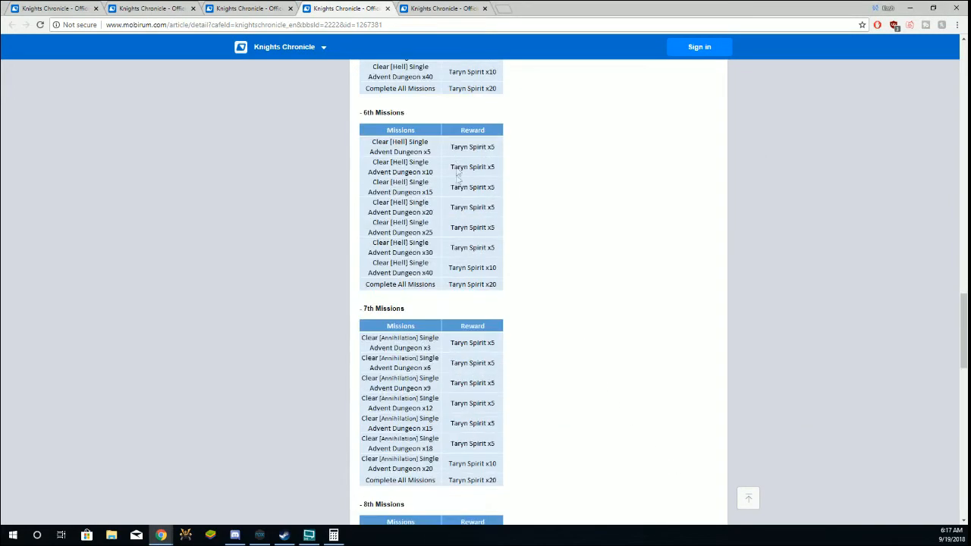
left_click(333, 536)
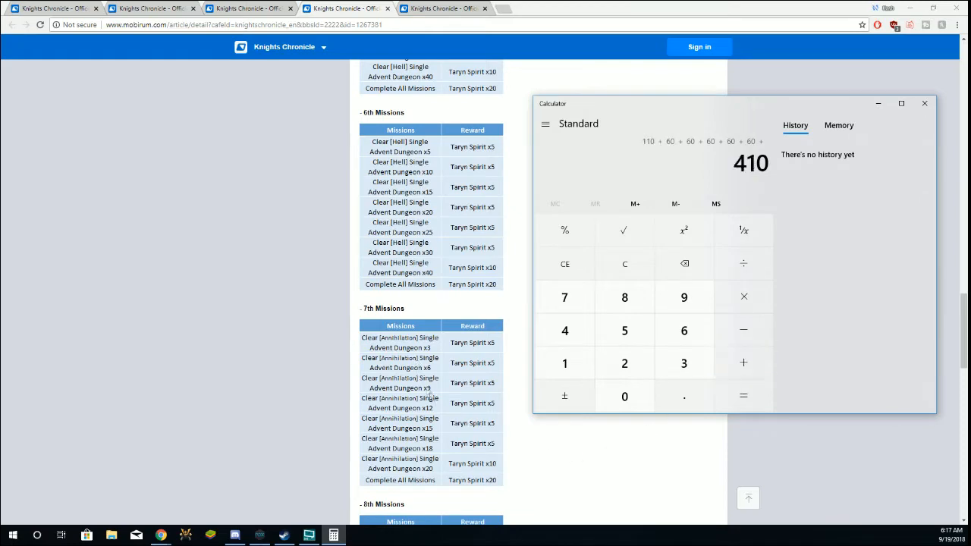
Step: Add 60, 120 and 120 for the 7th–9th Missions and total 710
left_click(624, 396)
type(" 60 +")
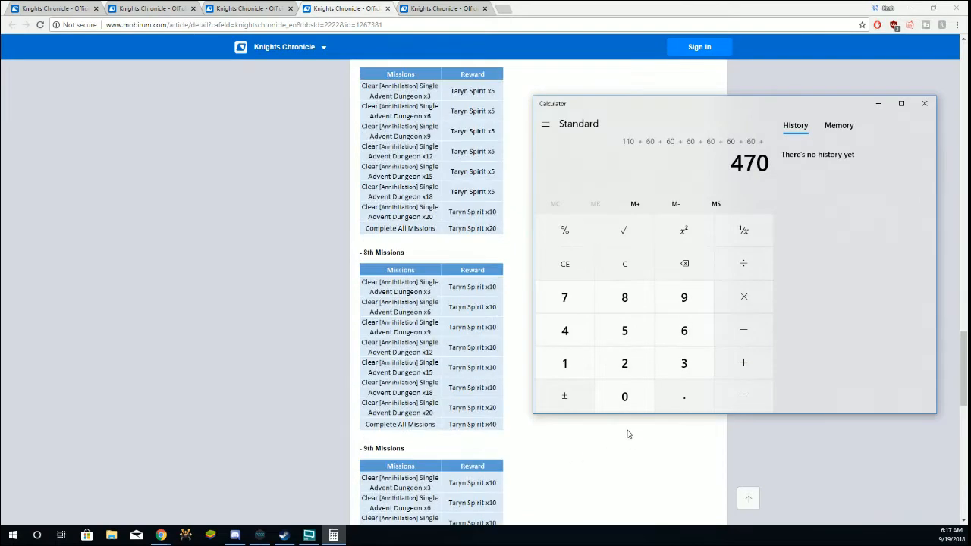
mouse_move(455, 292)
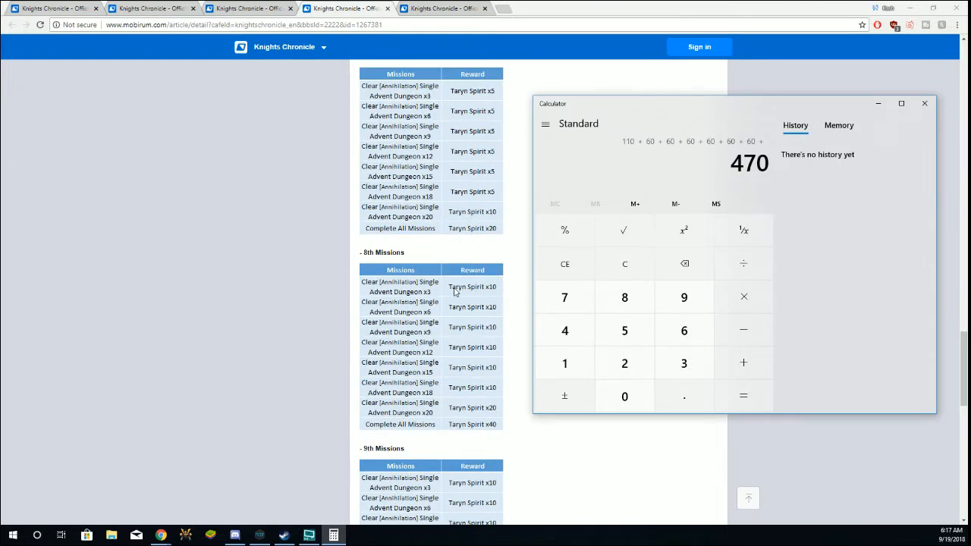
mouse_move(497, 331)
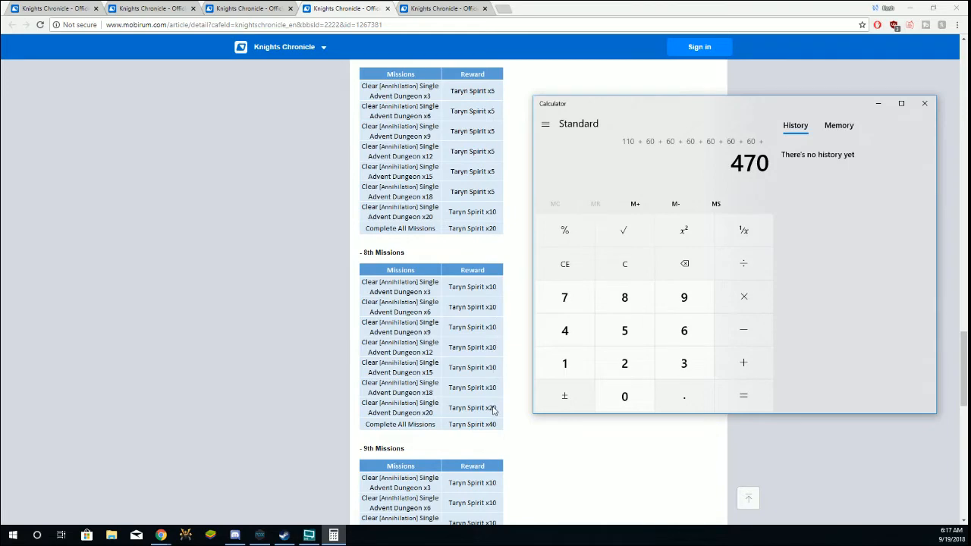
mouse_move(564, 363)
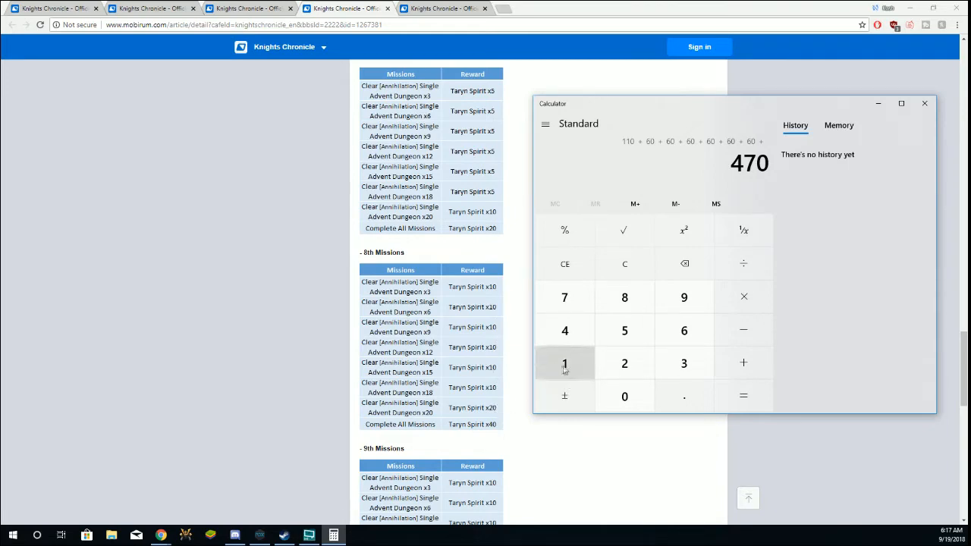
left_click(742, 363)
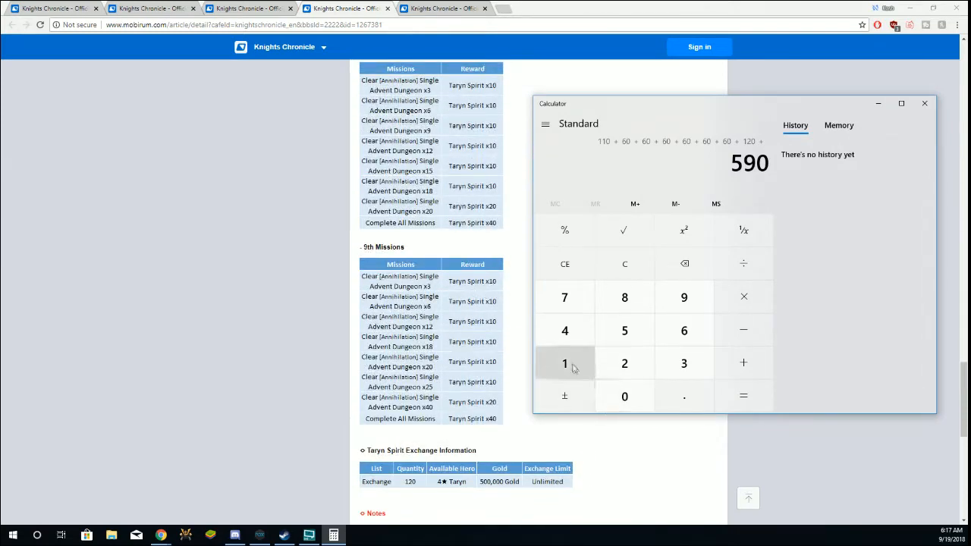
left_click(743, 395)
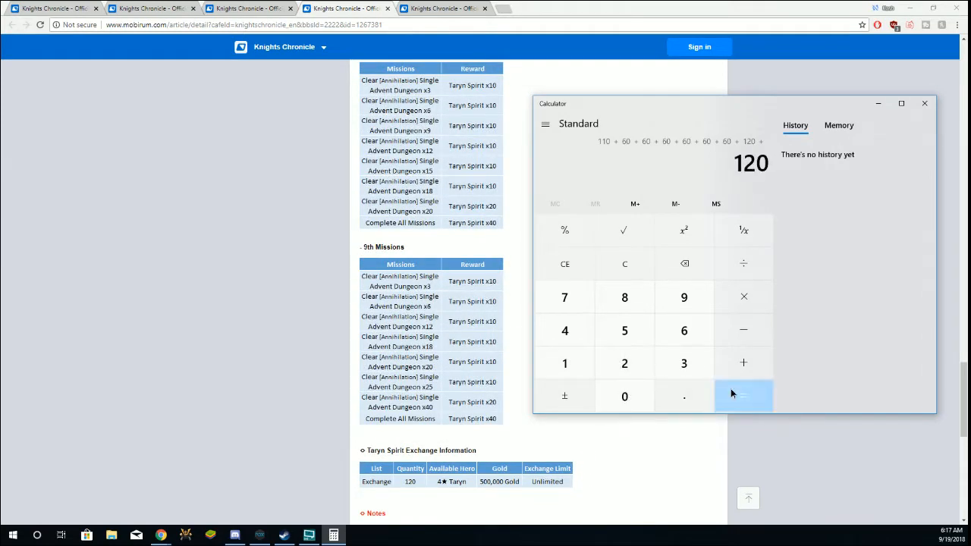
left_click(743, 396)
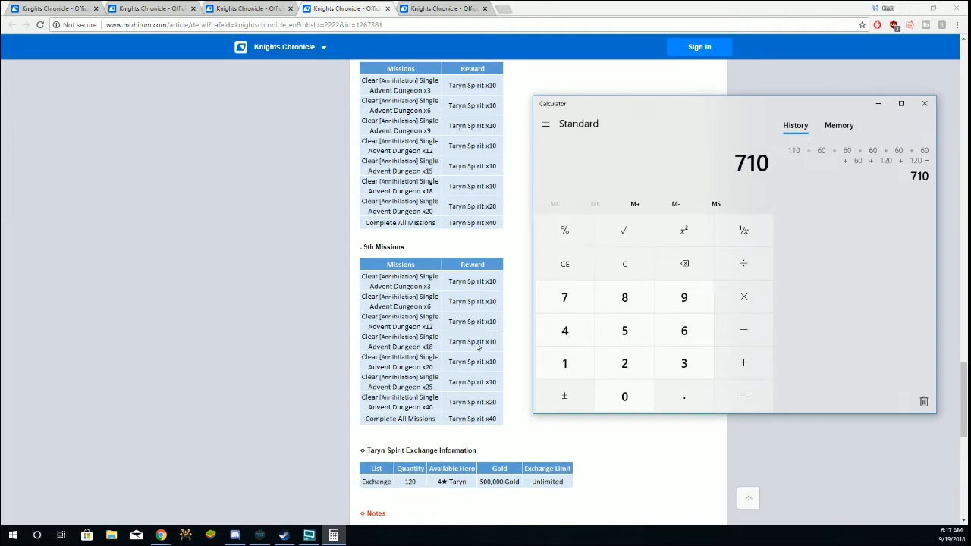
mouse_move(484, 294)
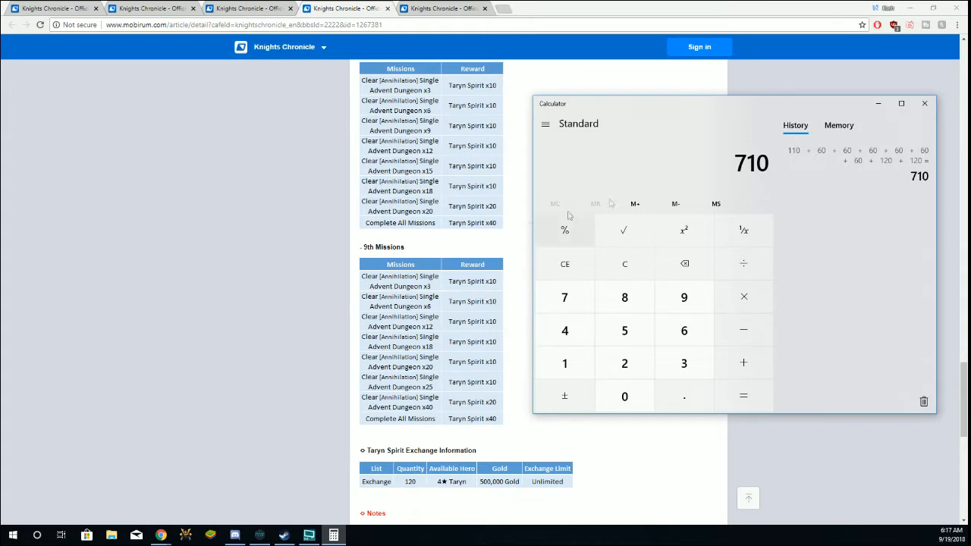
mouse_move(797, 154)
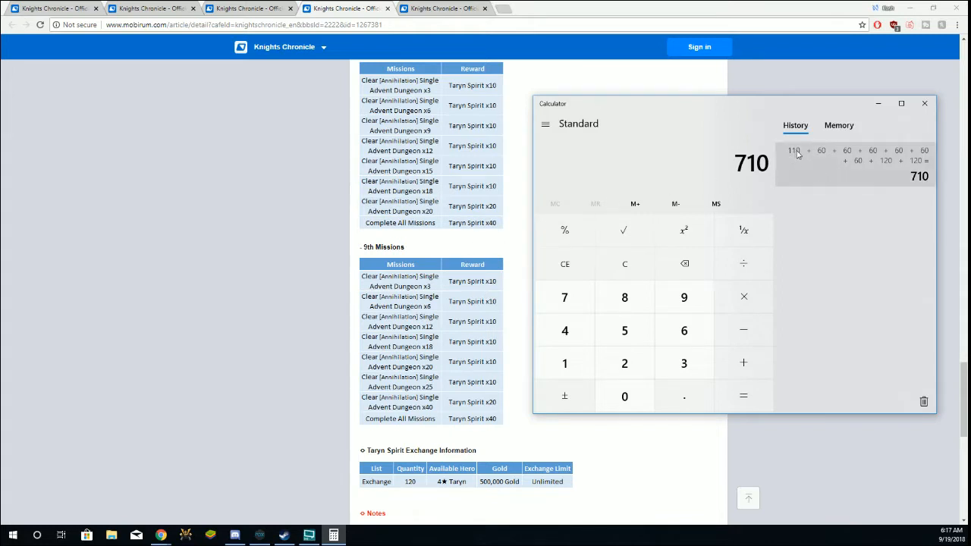
mouse_move(898, 155)
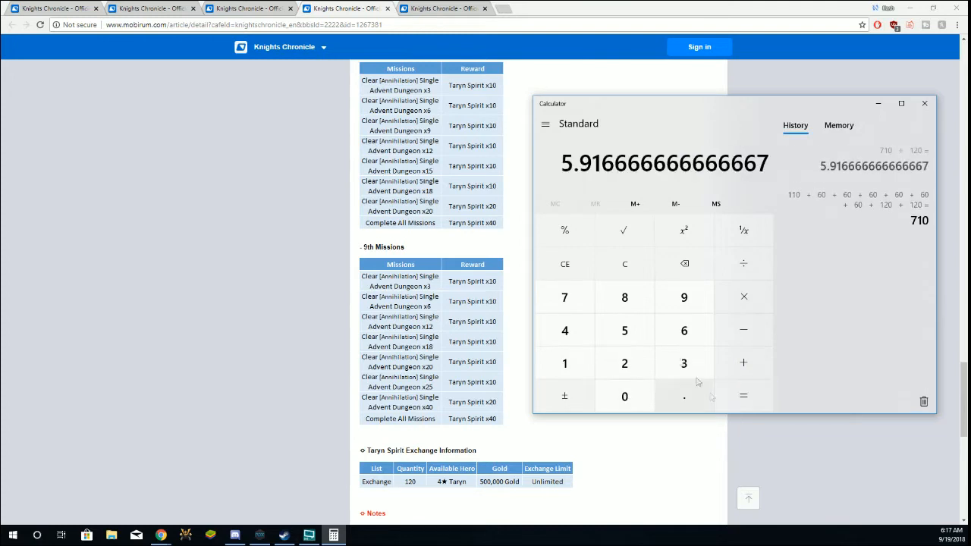
mouse_move(574, 187)
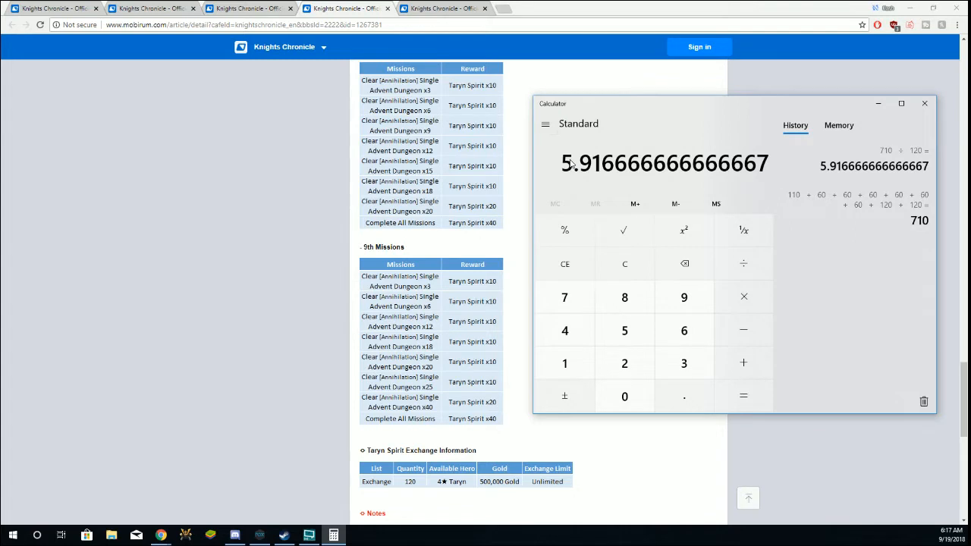
mouse_move(591, 171)
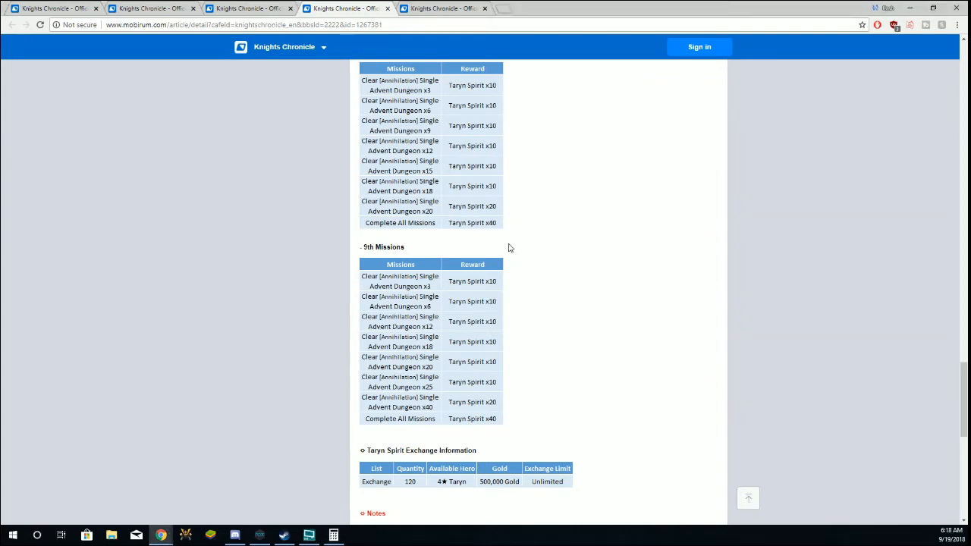
Step: Read the note allowing 6 Taryn exchanges and bring Calculator's 5.9167 result forward
scroll("down", 3)
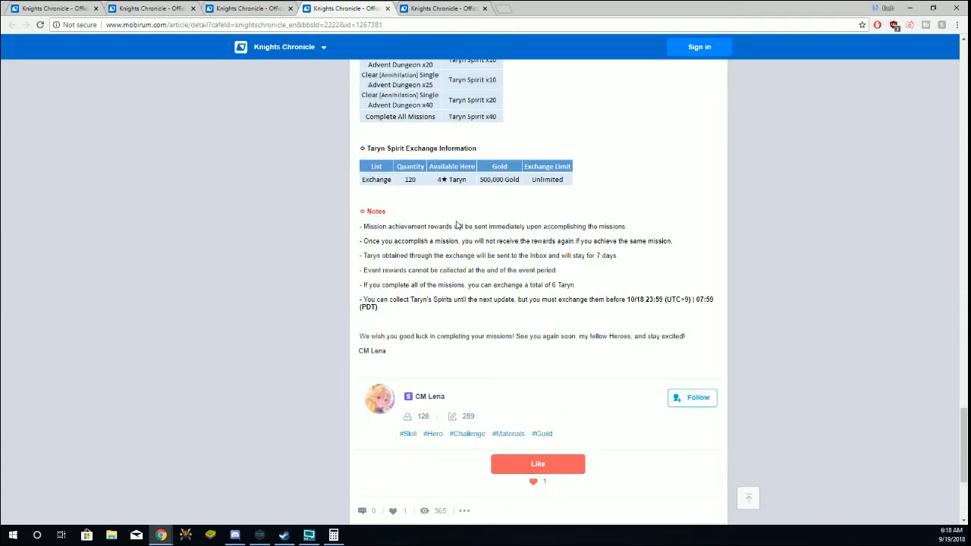
mouse_move(548, 236)
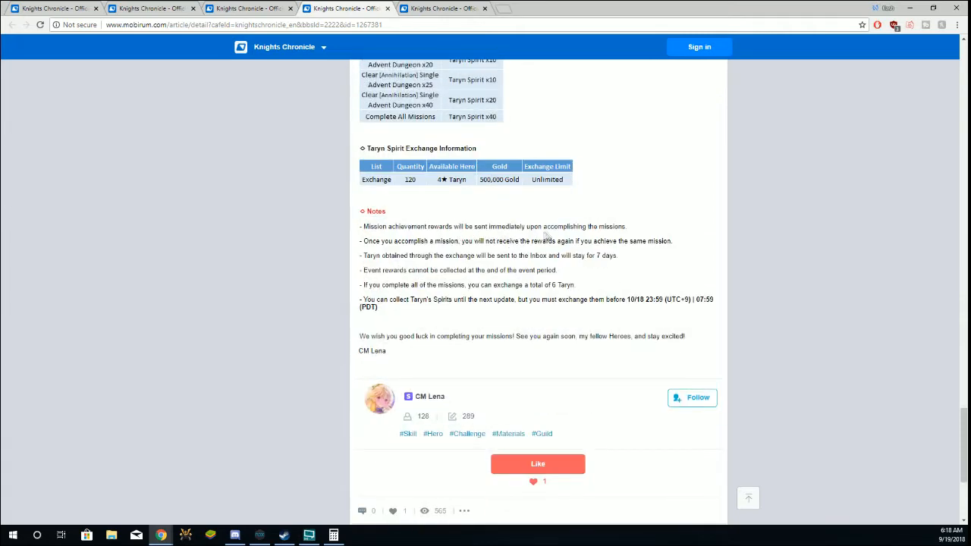
mouse_move(528, 250)
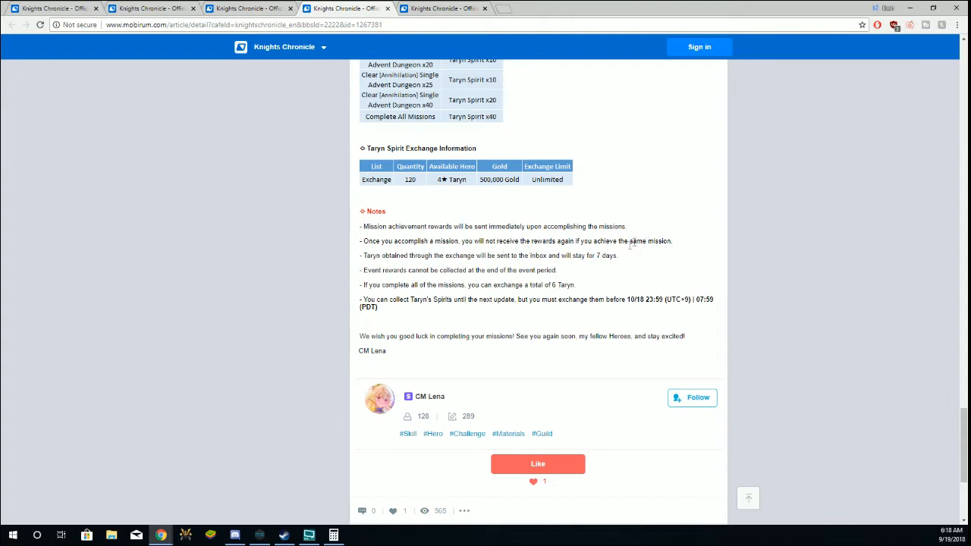
mouse_move(457, 257)
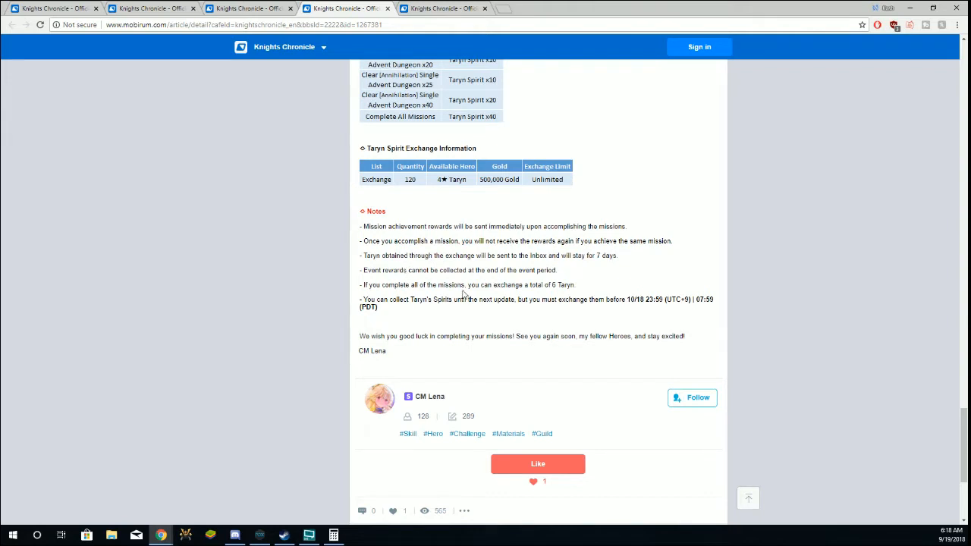
left_click(333, 536)
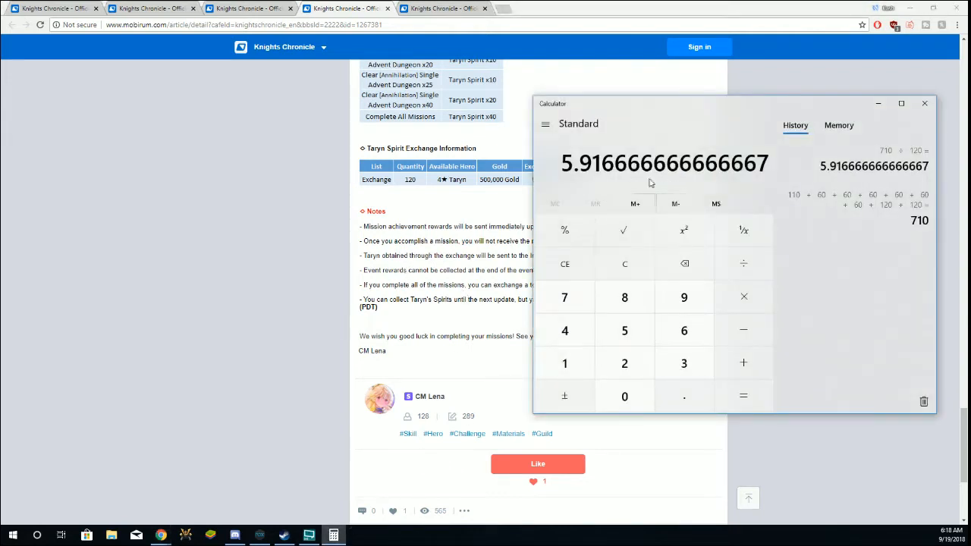
mouse_move(564, 329)
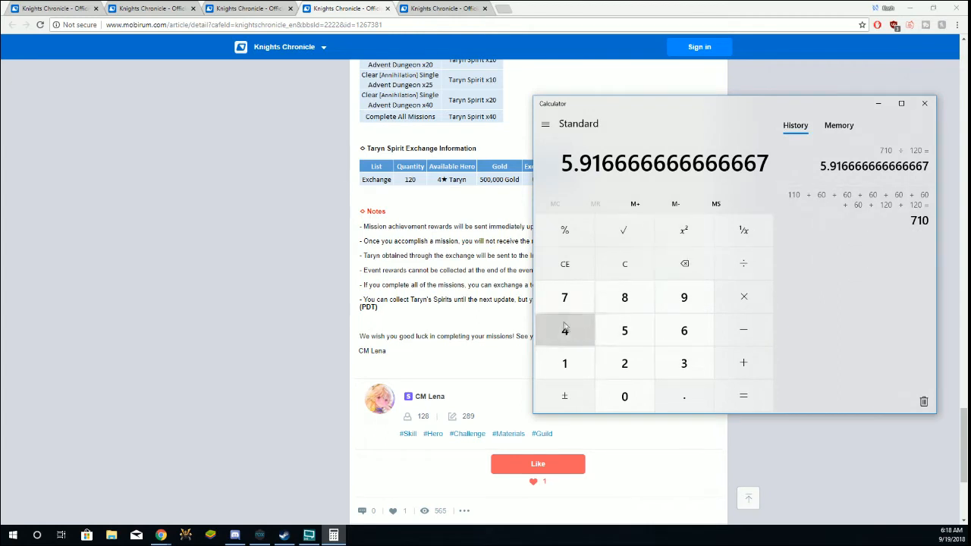
mouse_move(564, 296)
type("720")
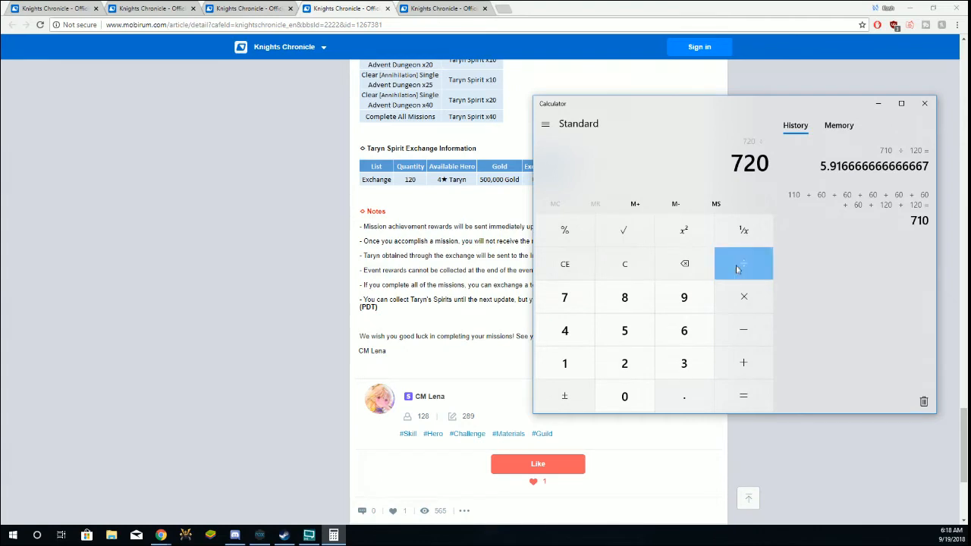
Step: Enter 720 ÷ in Calculator and return to the Mobirum Taryn post
left_click(743, 263)
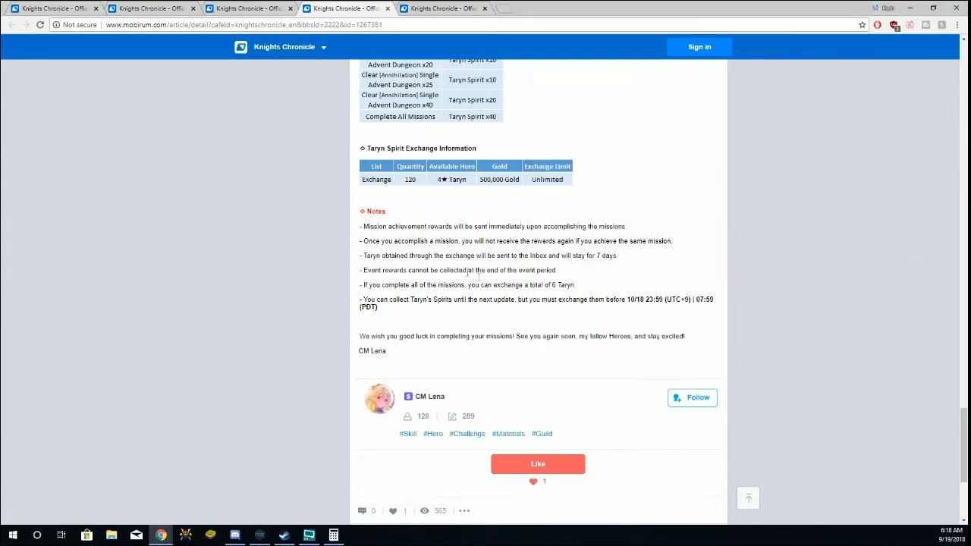
scroll("down", 3)
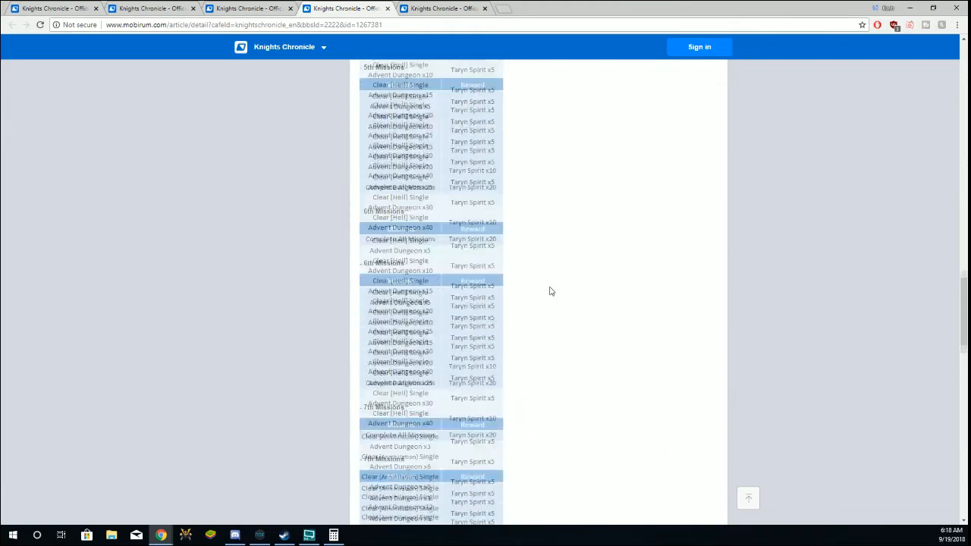
scroll("down", 3)
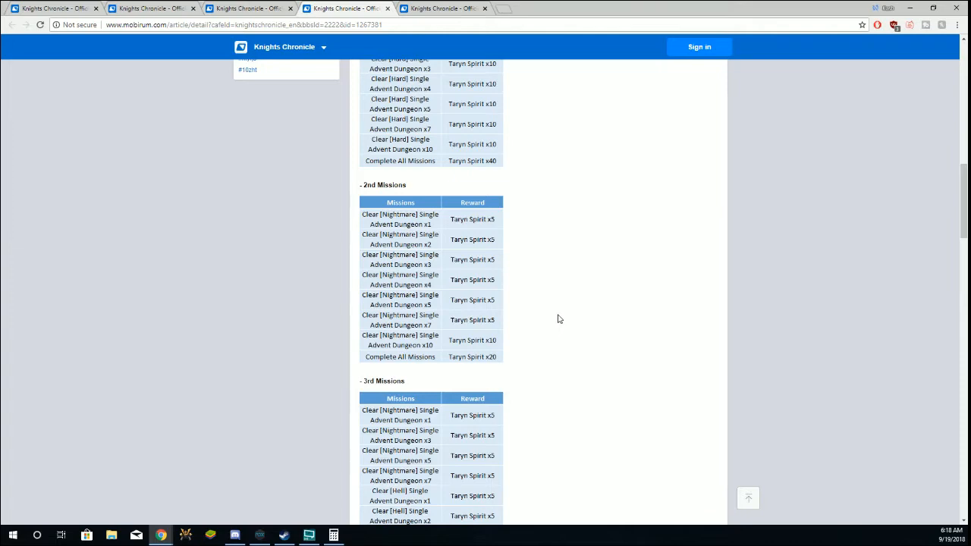
mouse_move(580, 345)
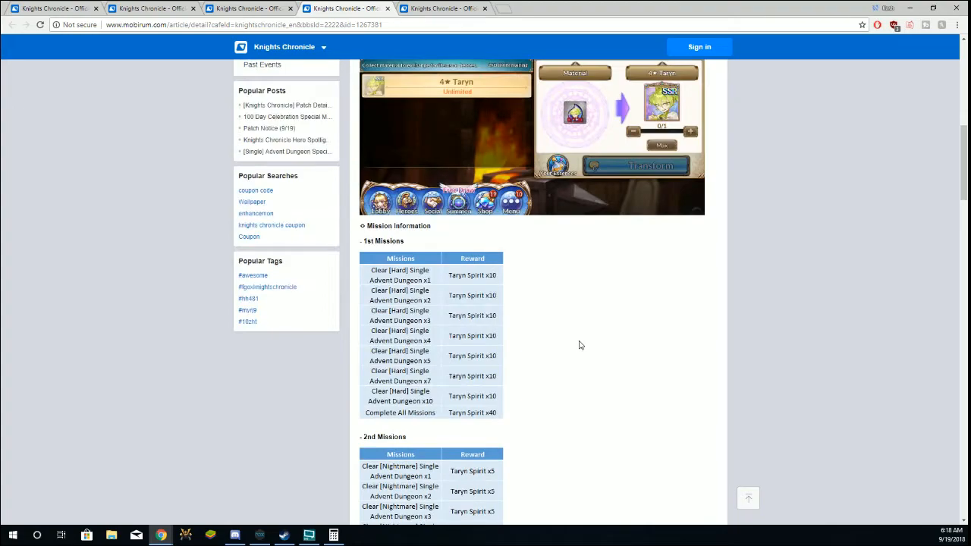
scroll("down", 3)
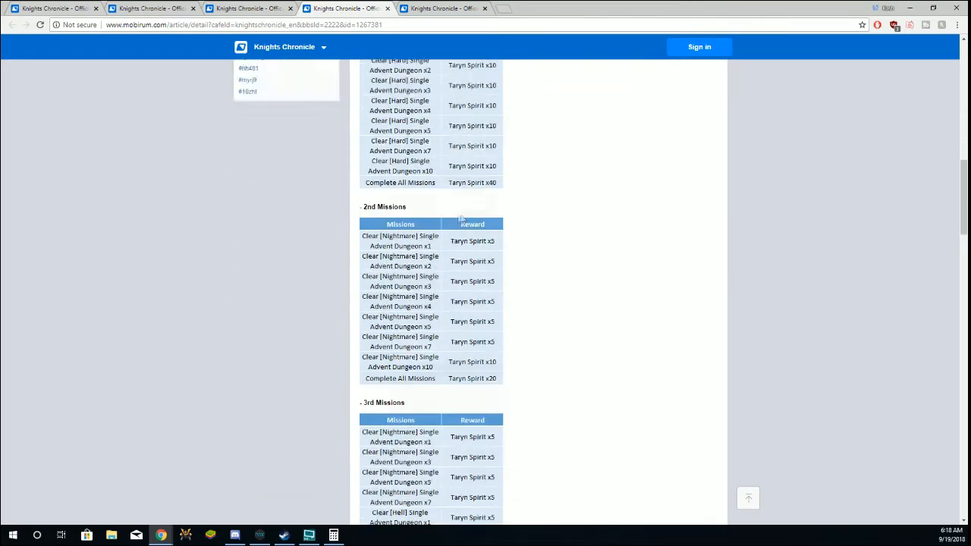
scroll("down", 3)
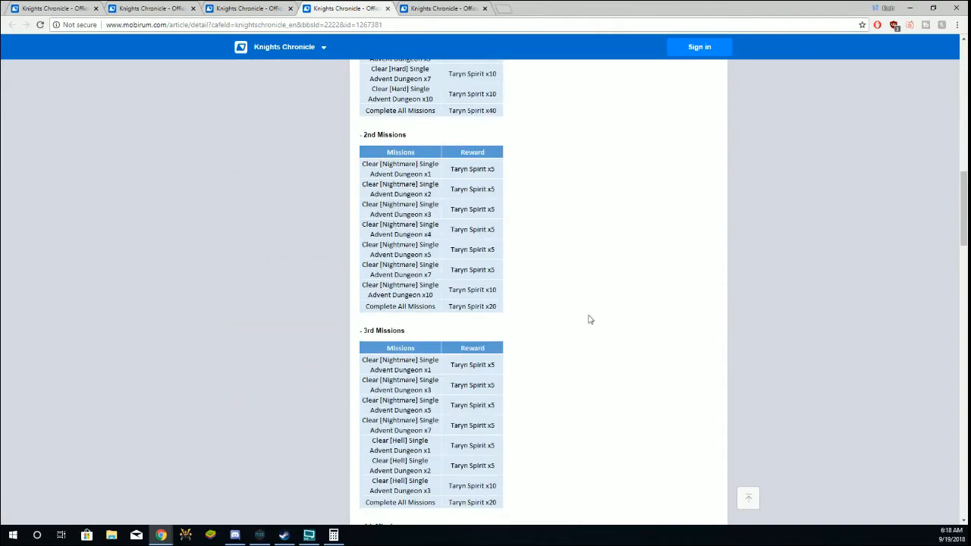
scroll("down", 3)
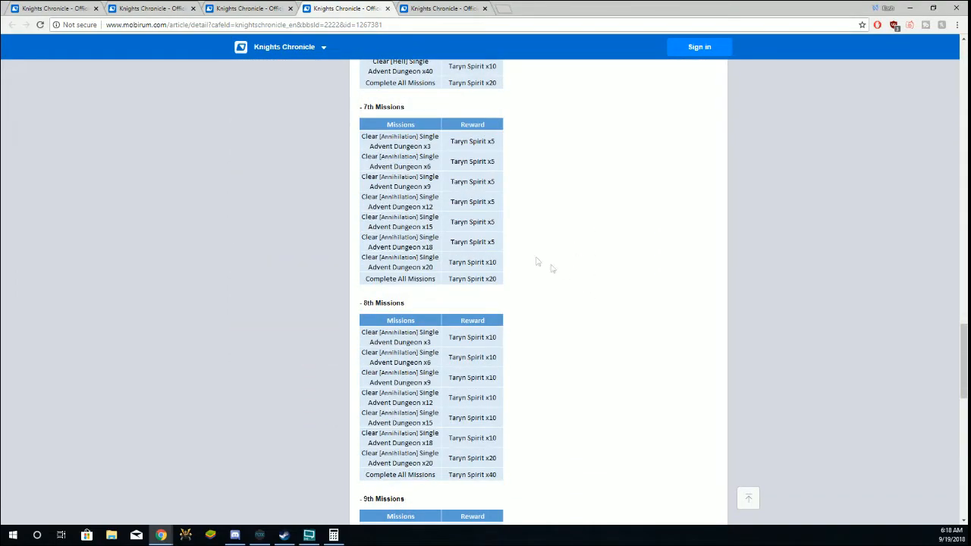
scroll("down", 3)
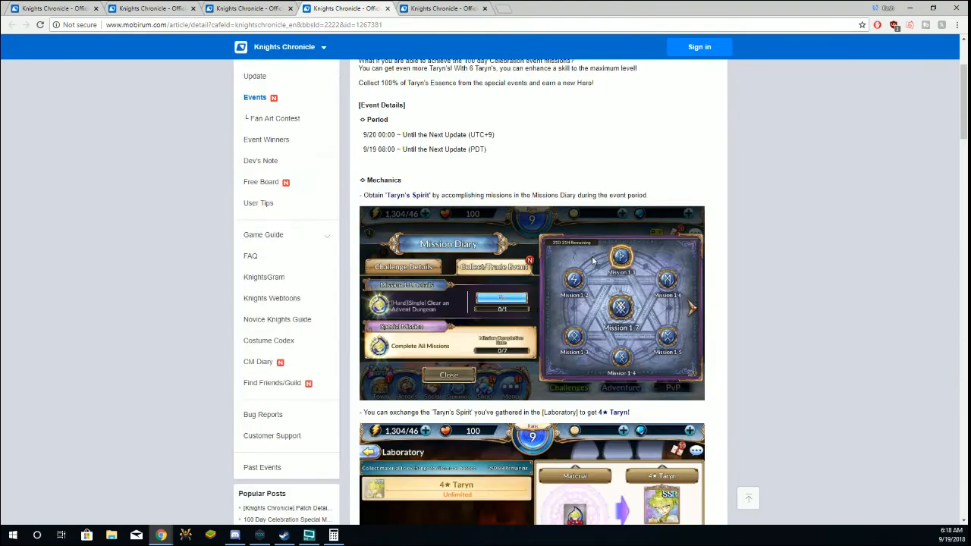
scroll("down", 3)
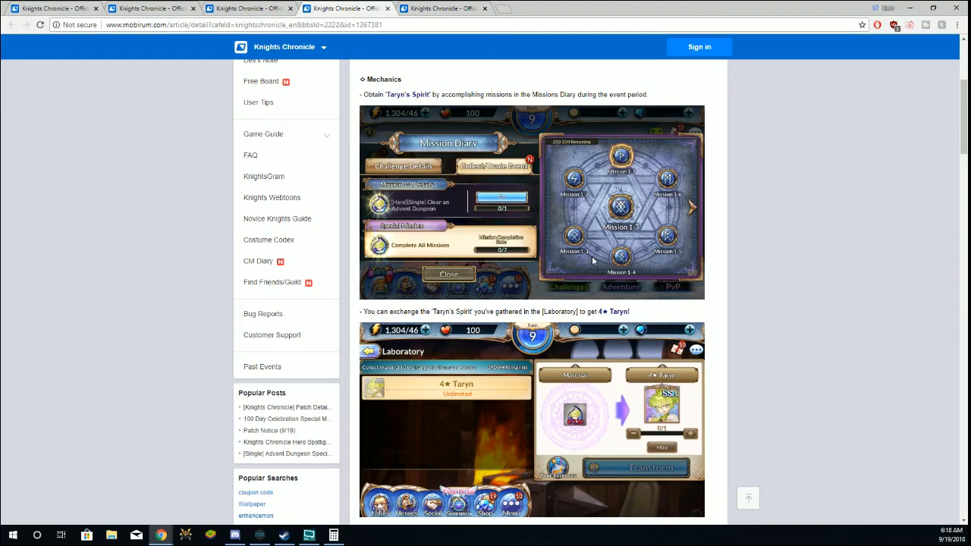
mouse_move(590, 362)
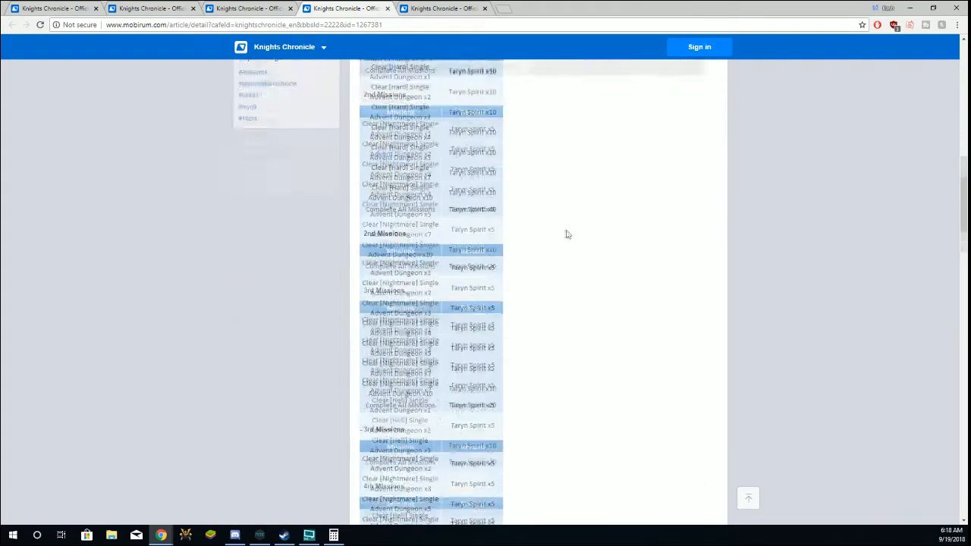
Step: Scroll to the Taryn post's closing exchange notes and CM Lena's sign-off
scroll("down", 3)
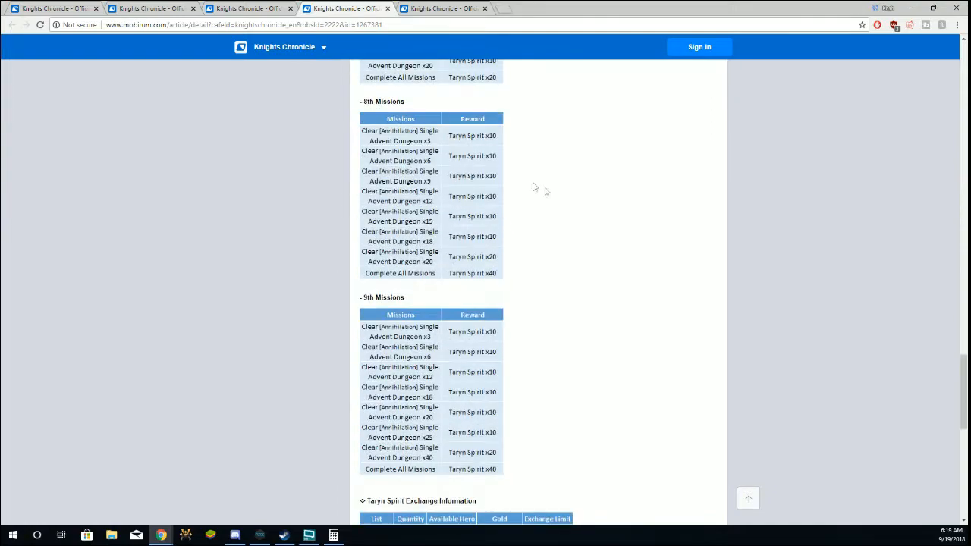
scroll("down", 3)
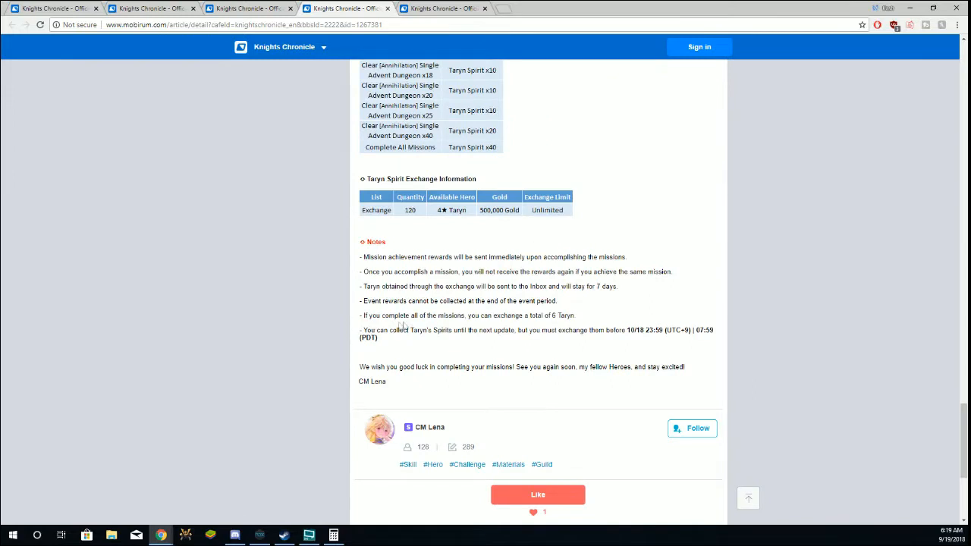
mouse_move(543, 325)
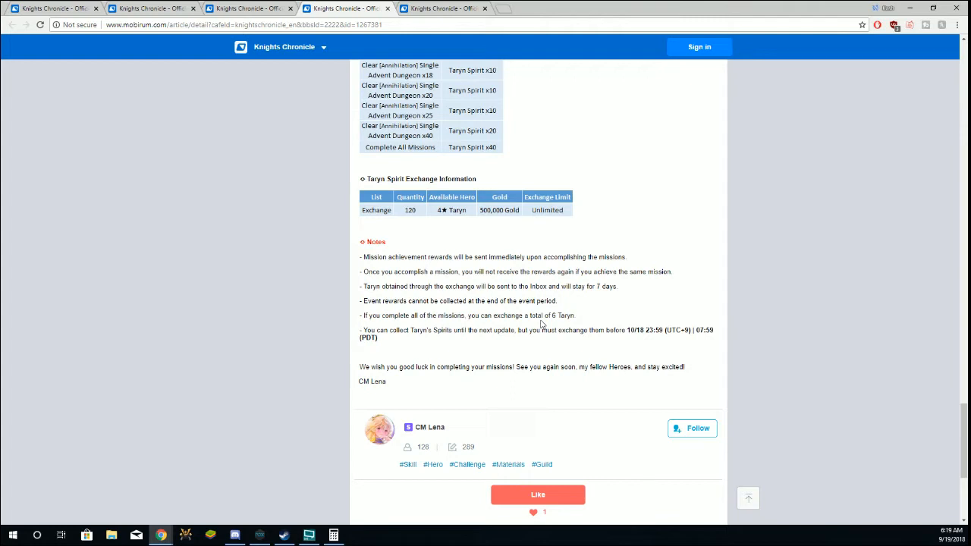
mouse_move(546, 342)
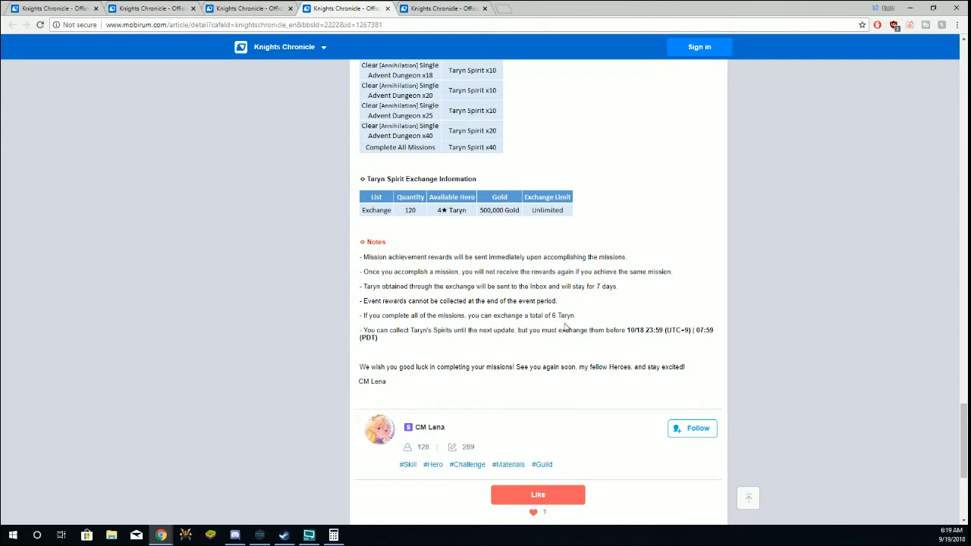
mouse_move(556, 319)
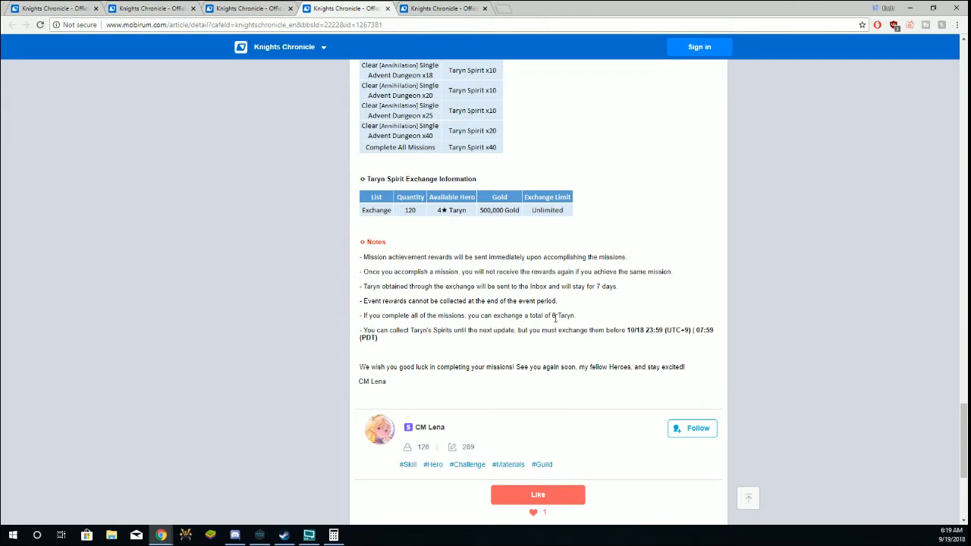
mouse_move(573, 325)
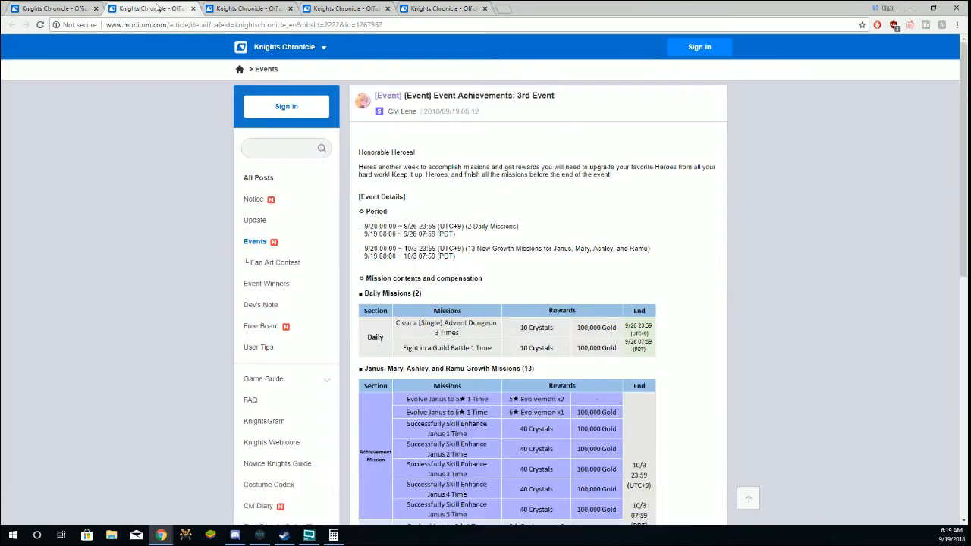
scroll("down", 3)
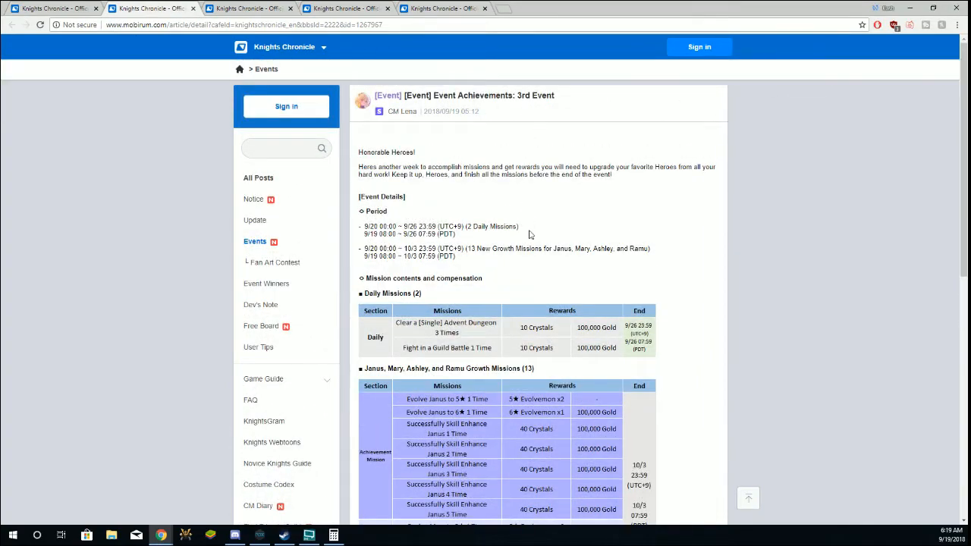
scroll("down", 3)
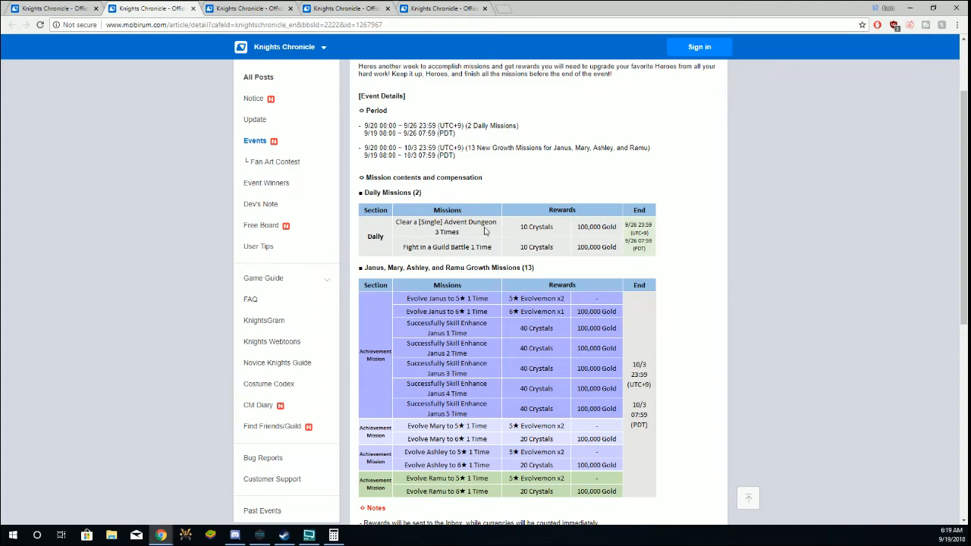
mouse_move(525, 248)
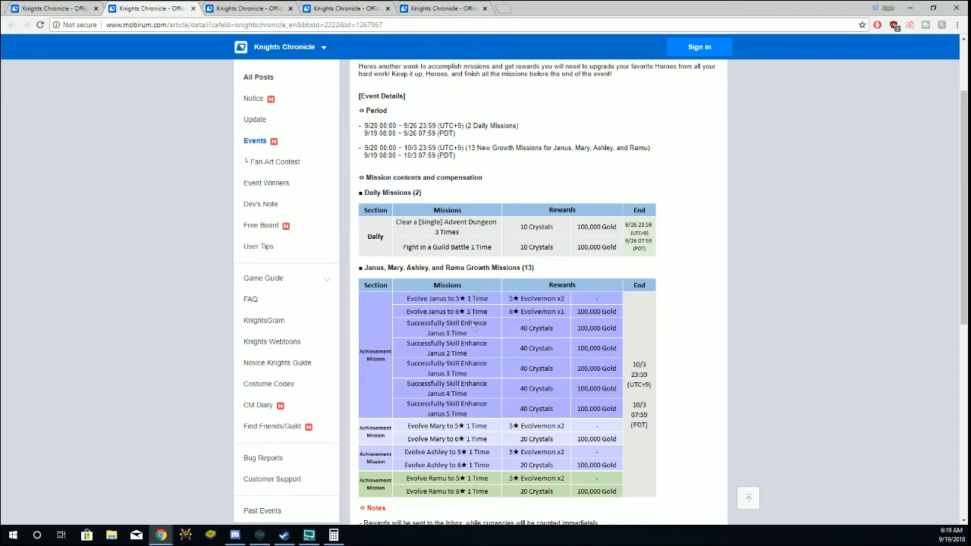
scroll("down", 3)
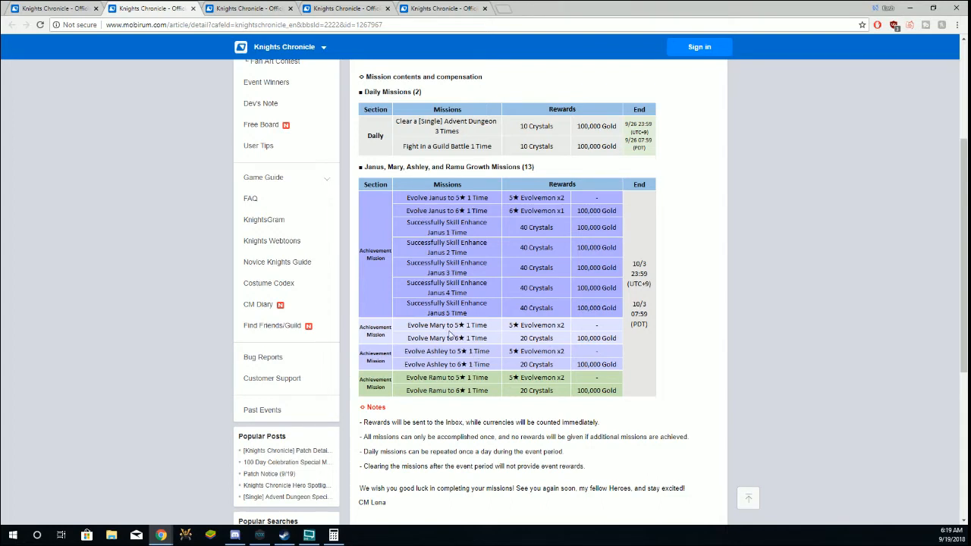
mouse_move(506, 336)
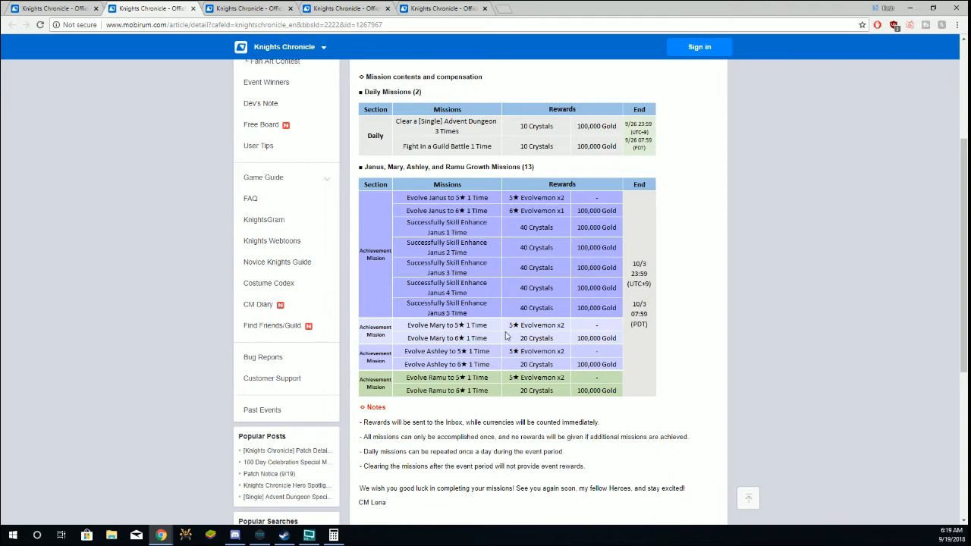
mouse_move(571, 368)
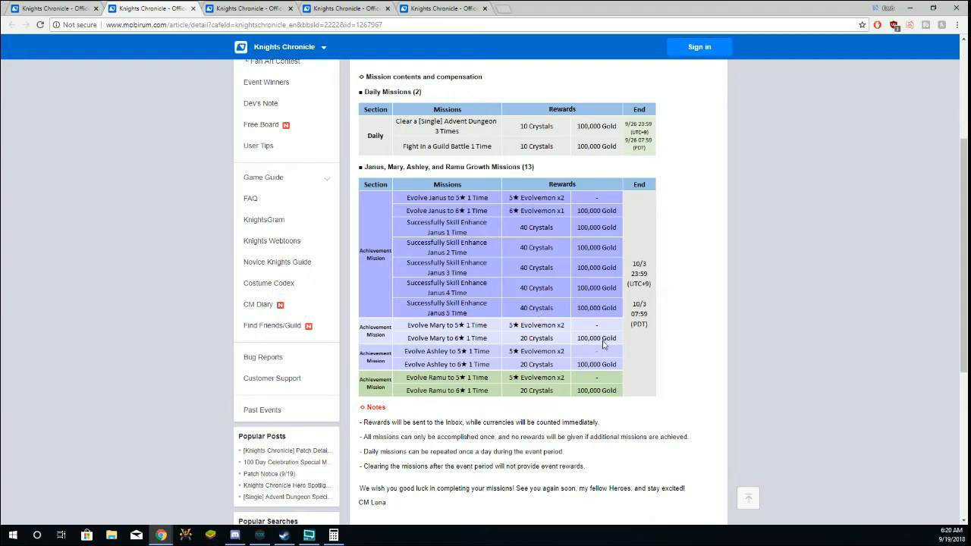
scroll("down", 3)
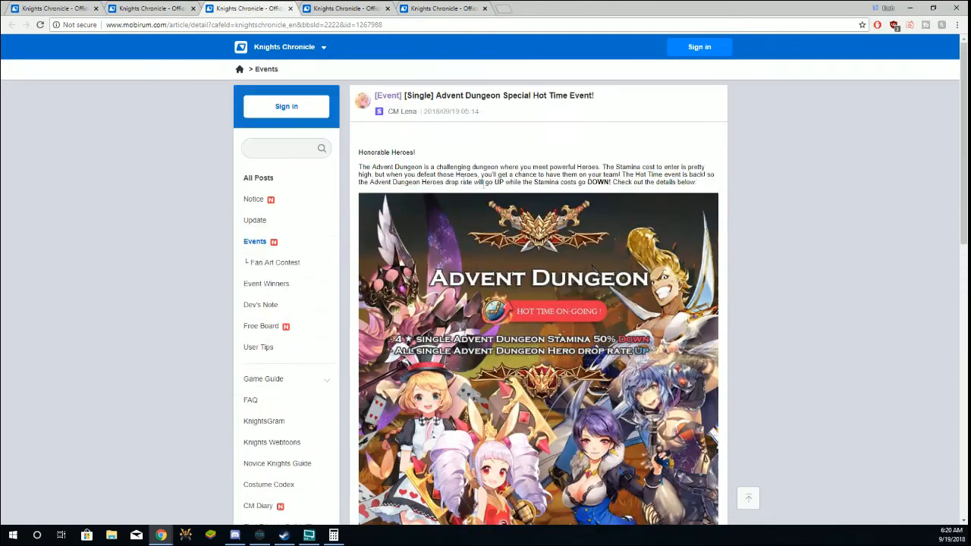
mouse_move(514, 232)
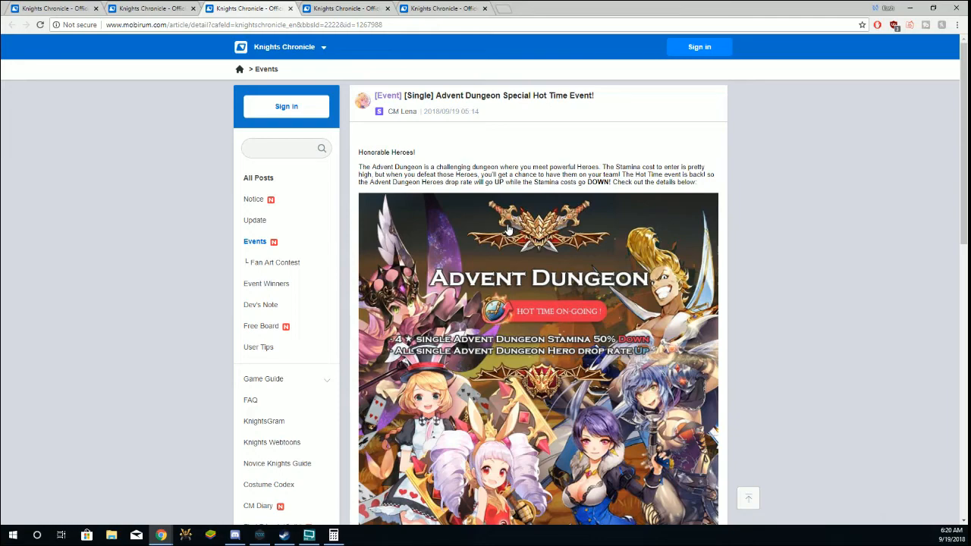
mouse_move(686, 239)
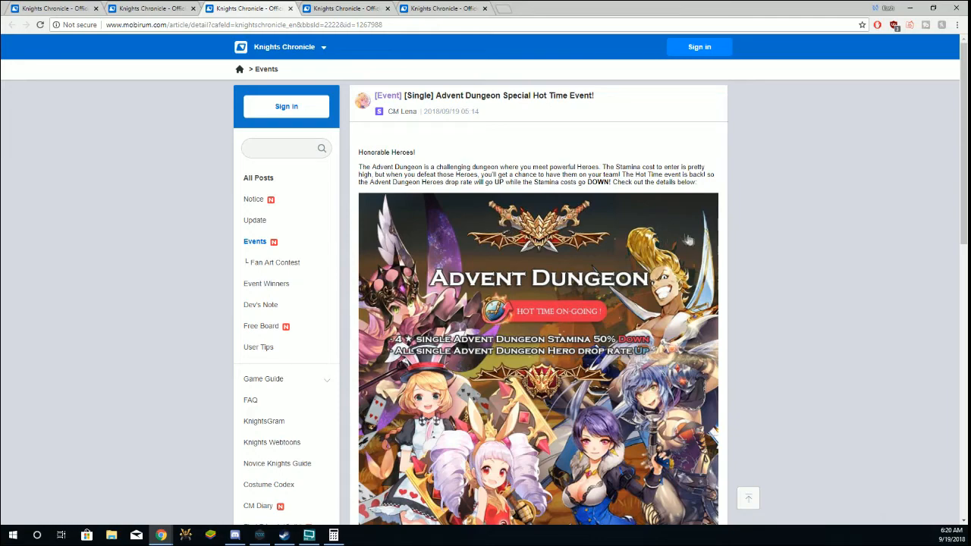
mouse_move(667, 269)
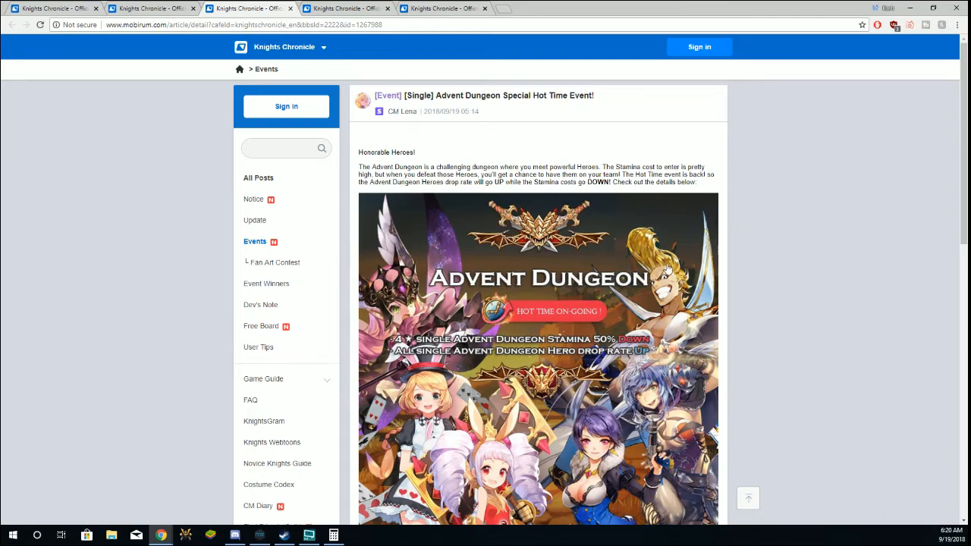
Step: Scroll the Advent Dungeon Hot Time post to its event period, stamina and drop-rate details
scroll("down", 3)
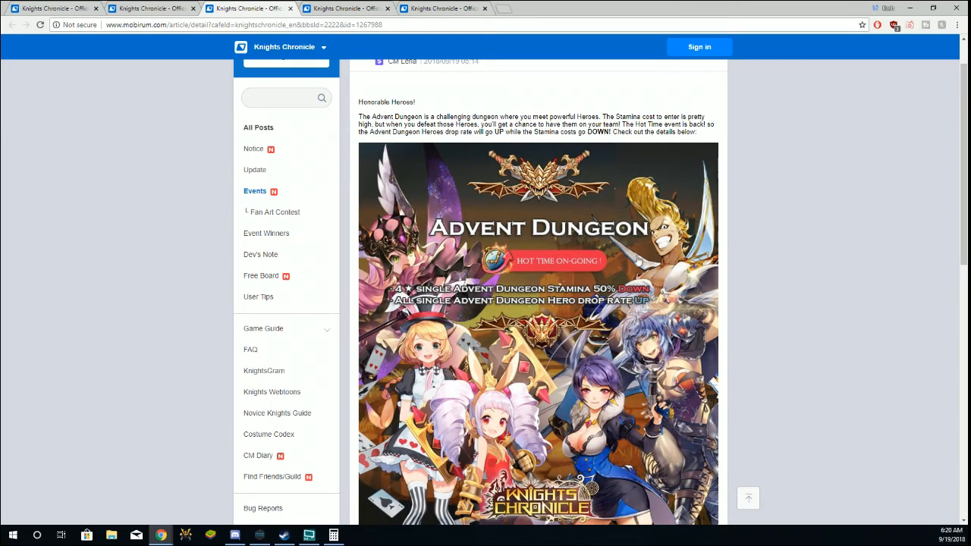
mouse_move(602, 263)
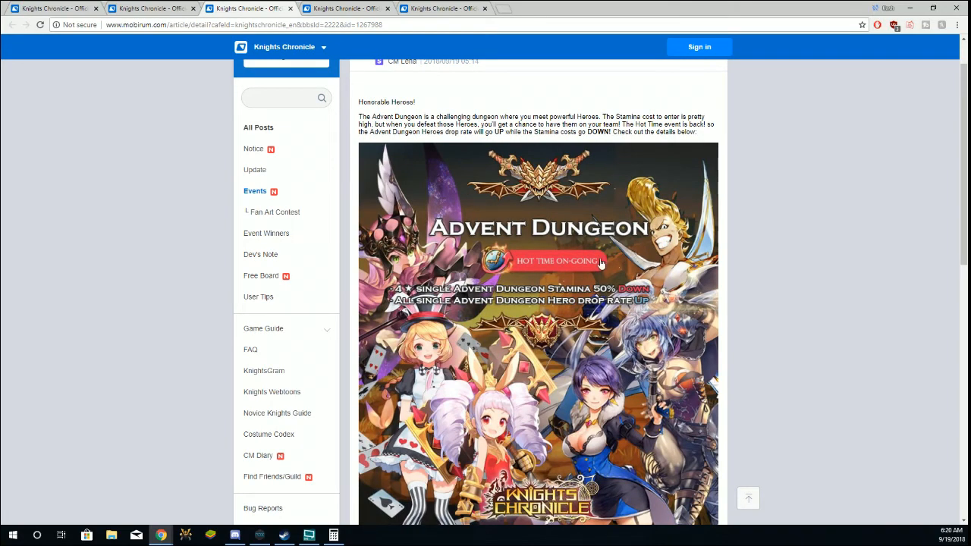
scroll("down", 3)
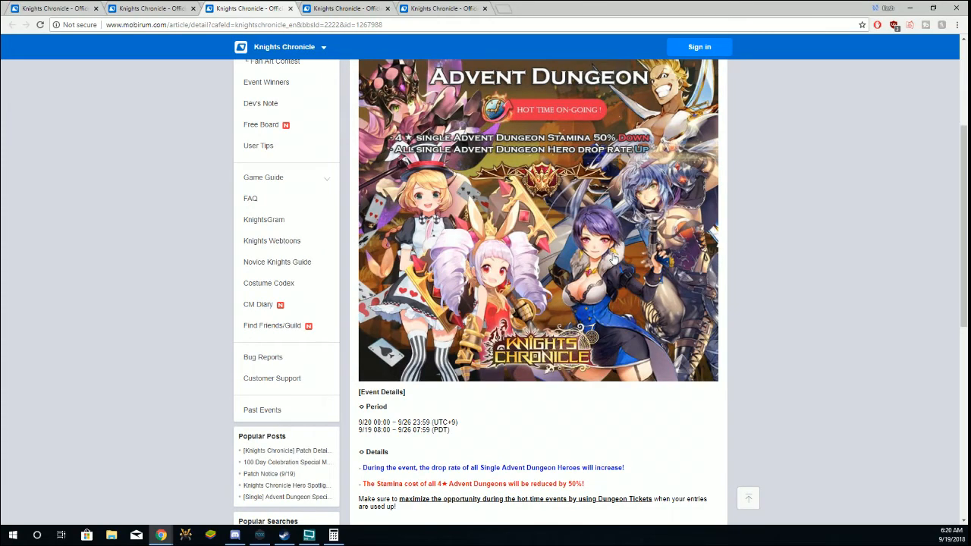
scroll("down", 3)
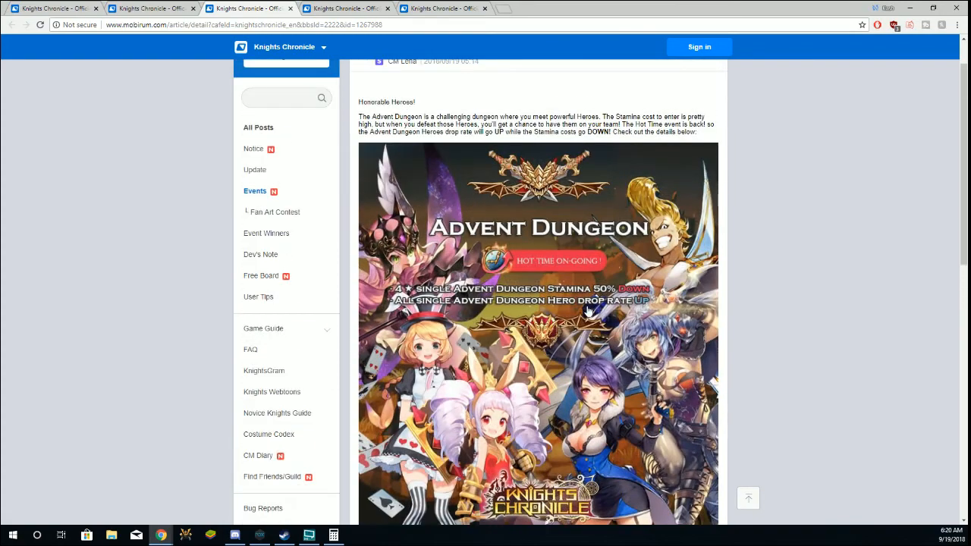
scroll("down", 3)
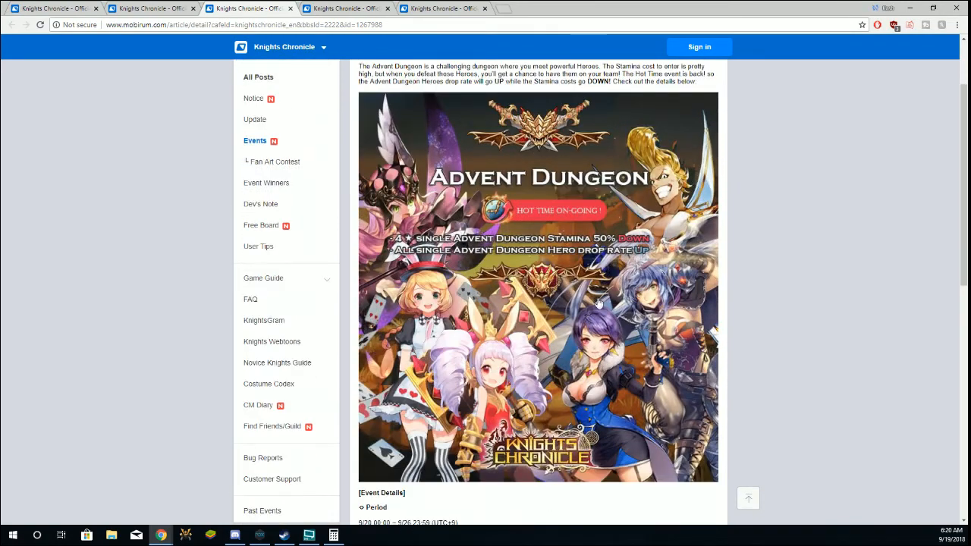
mouse_move(642, 311)
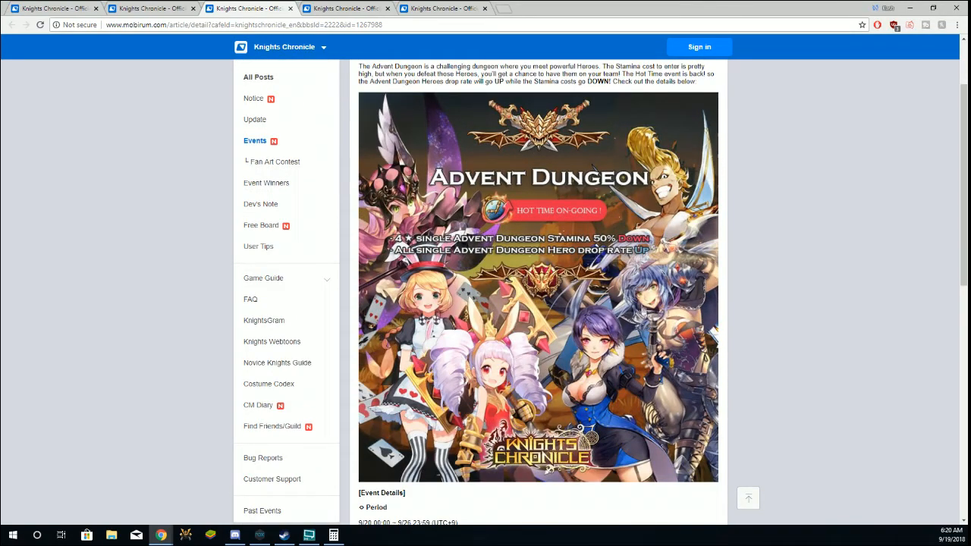
mouse_move(433, 185)
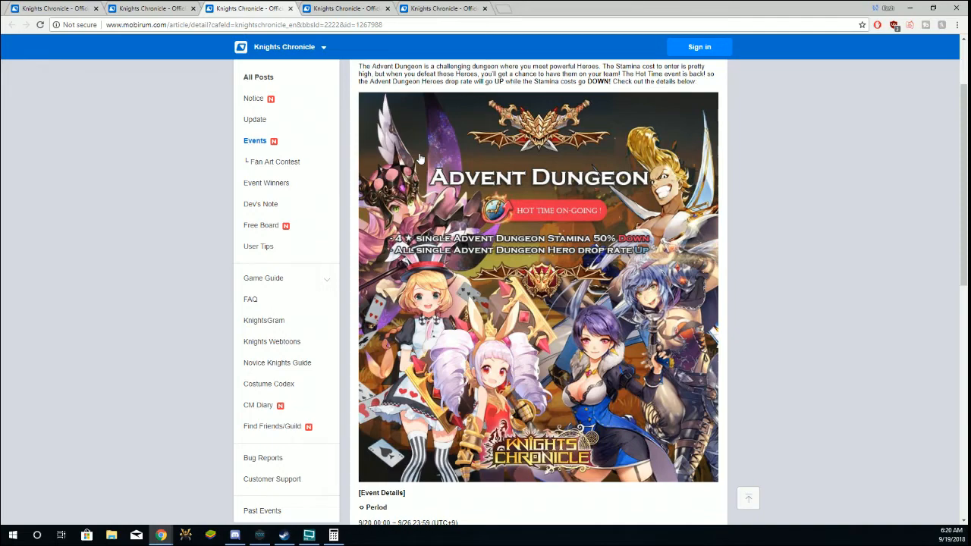
mouse_move(423, 201)
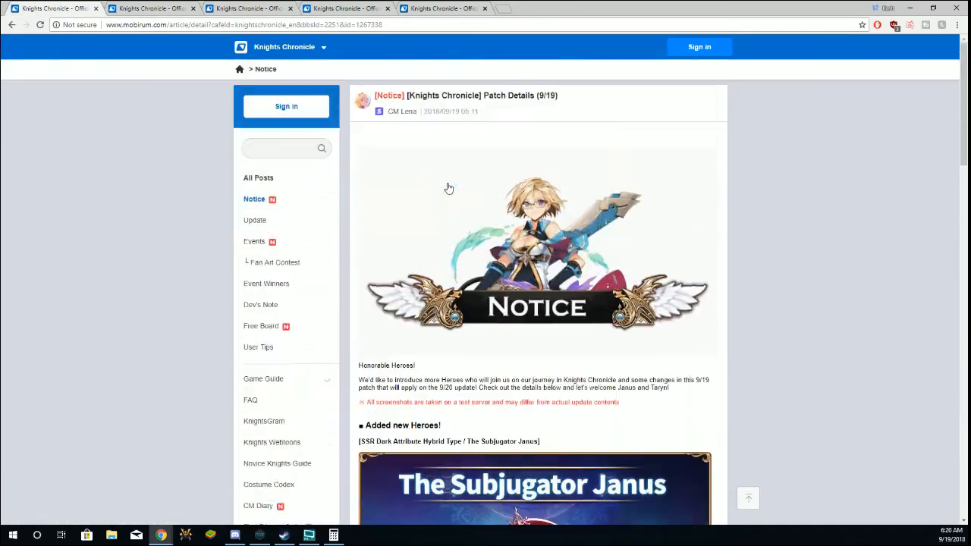
Step: Skim the Janus and Taryn new hero entries, then return to the Advent Dungeon Hot Time post
scroll("down", 3)
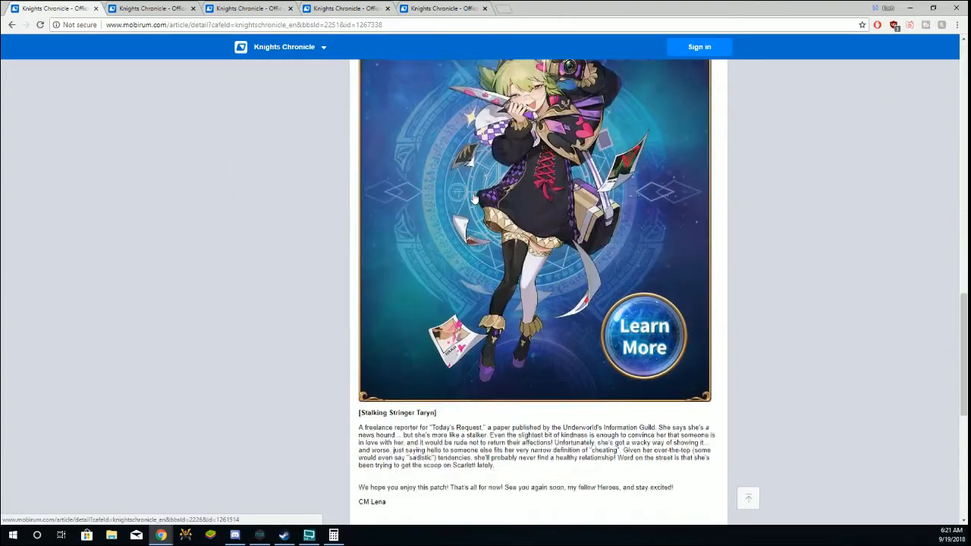
scroll("up", 3)
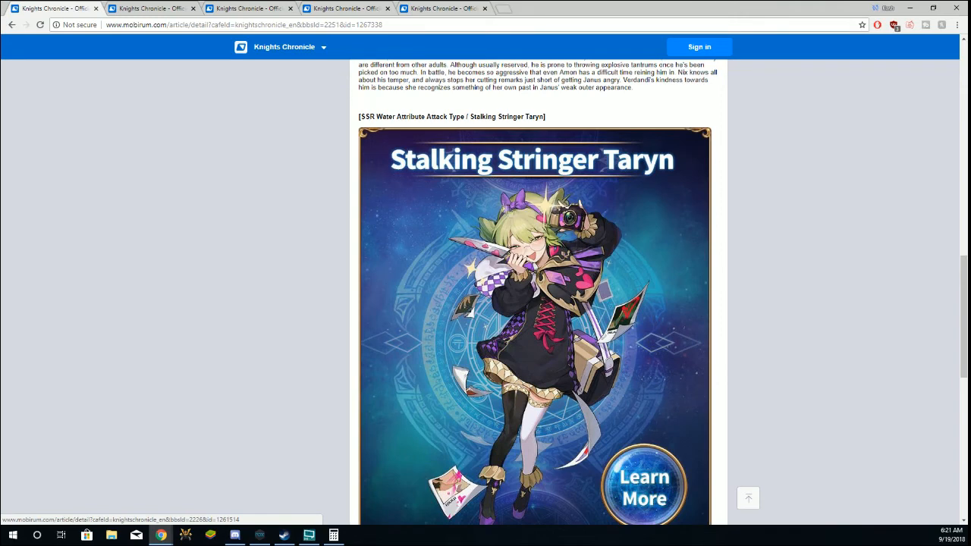
mouse_move(565, 250)
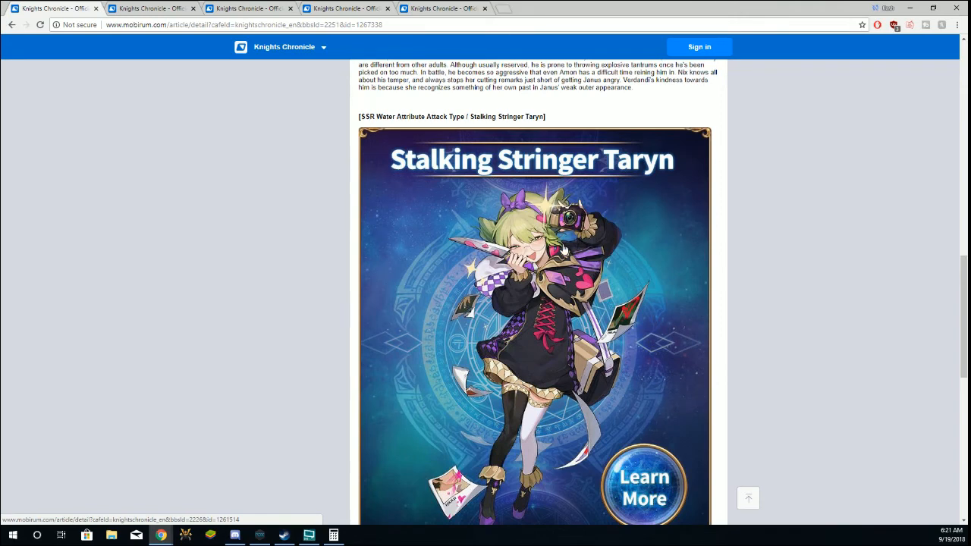
mouse_move(531, 226)
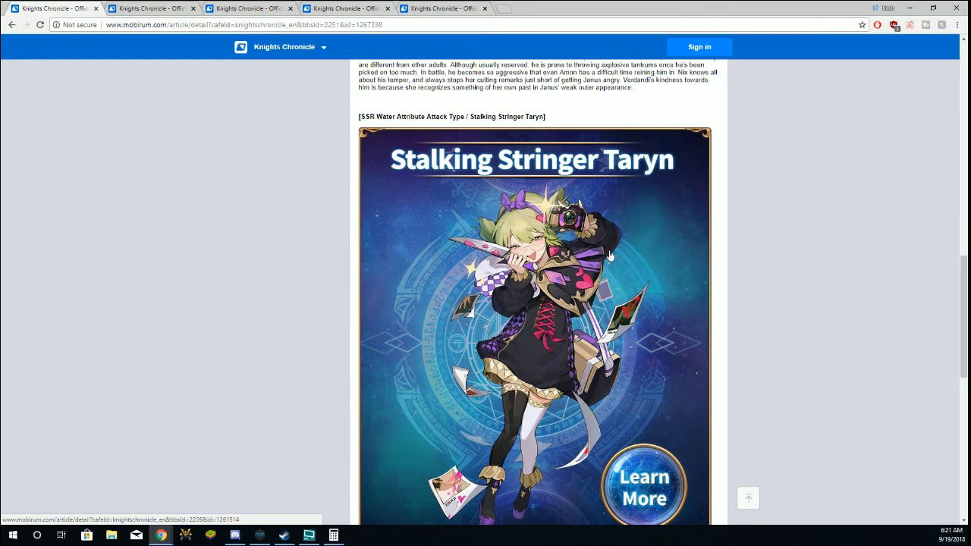
mouse_move(440, 136)
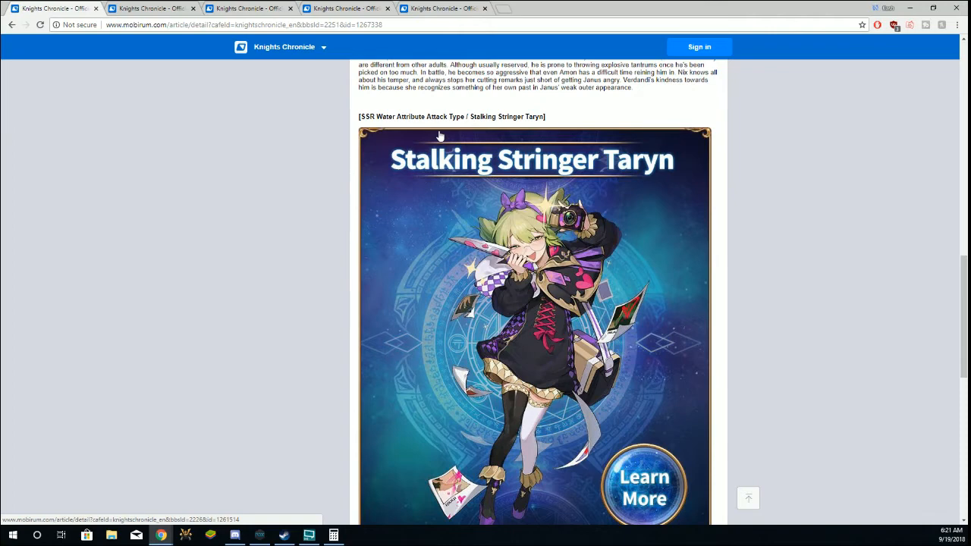
mouse_move(429, 145)
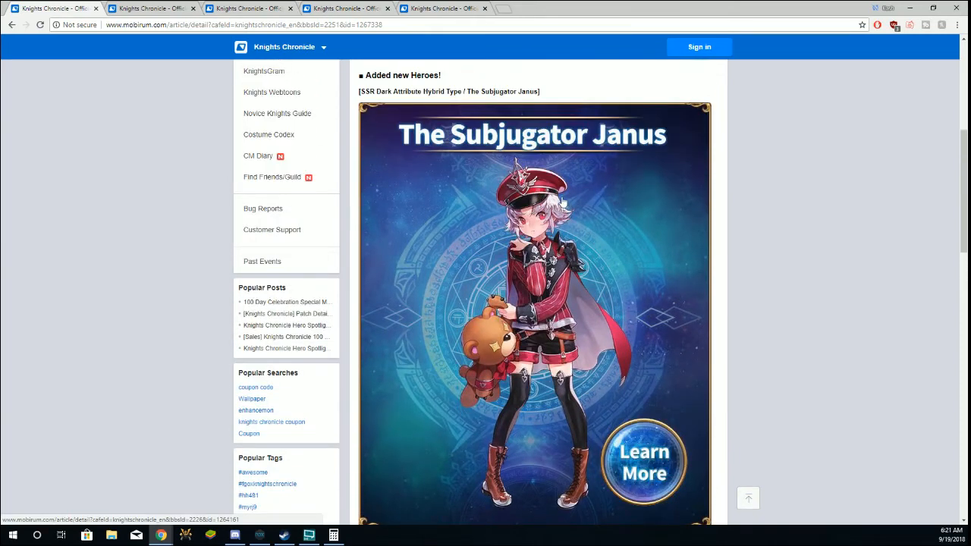
mouse_move(565, 202)
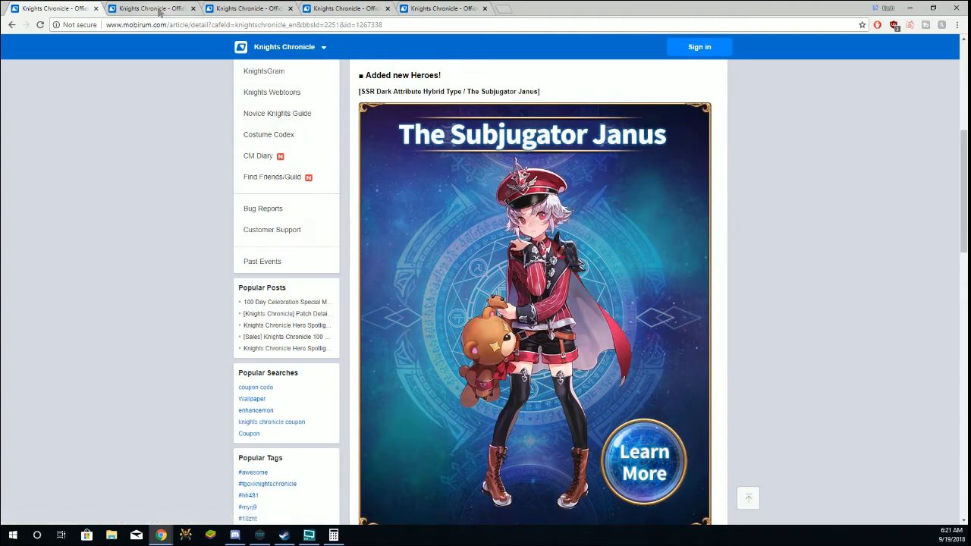
left_click(345, 9)
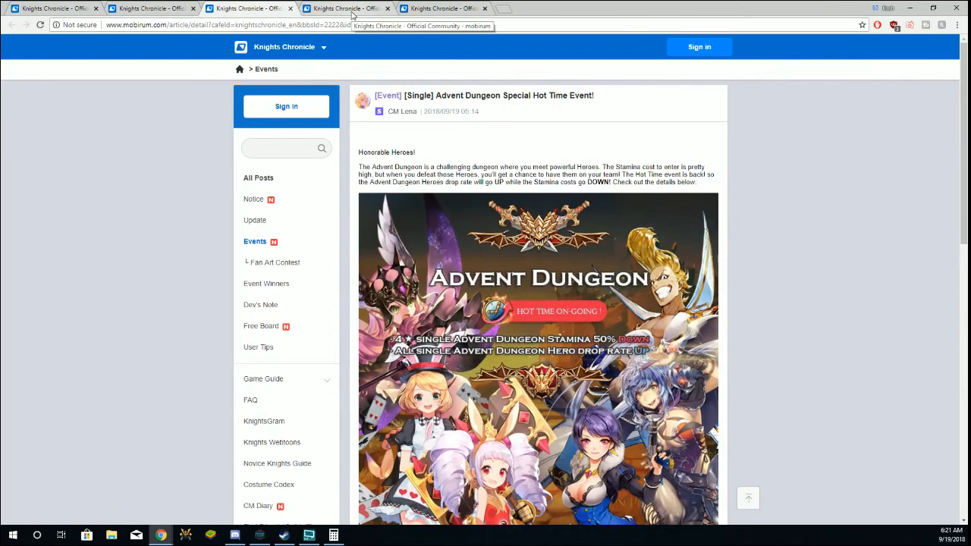
Step: Show the Knights Chronicle community's All Posts listing from its home page tab
left_click(442, 9)
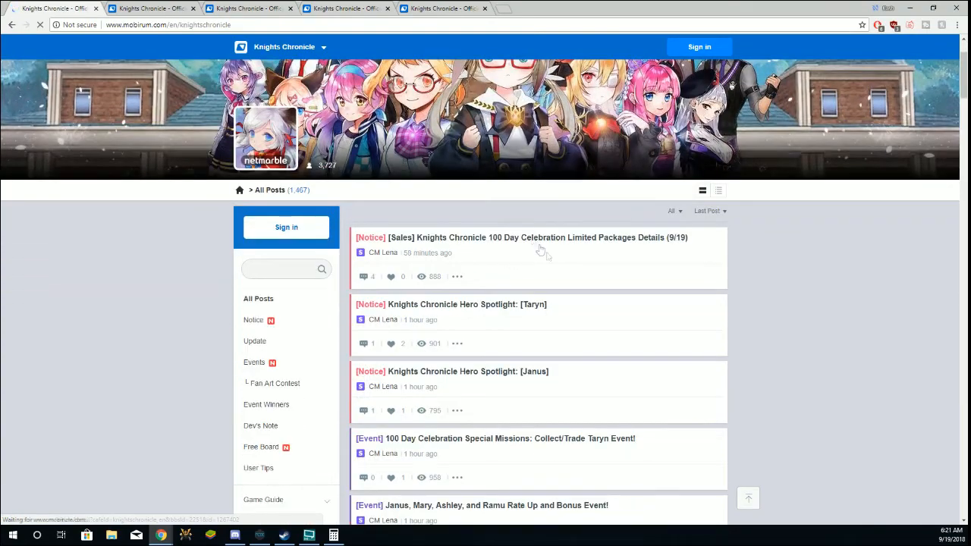
scroll("down", 3)
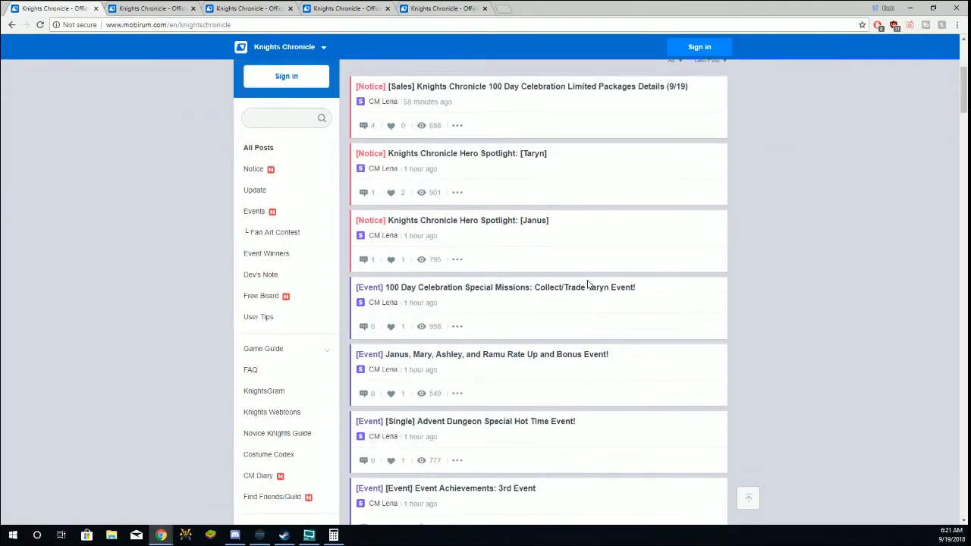
scroll("down", 3)
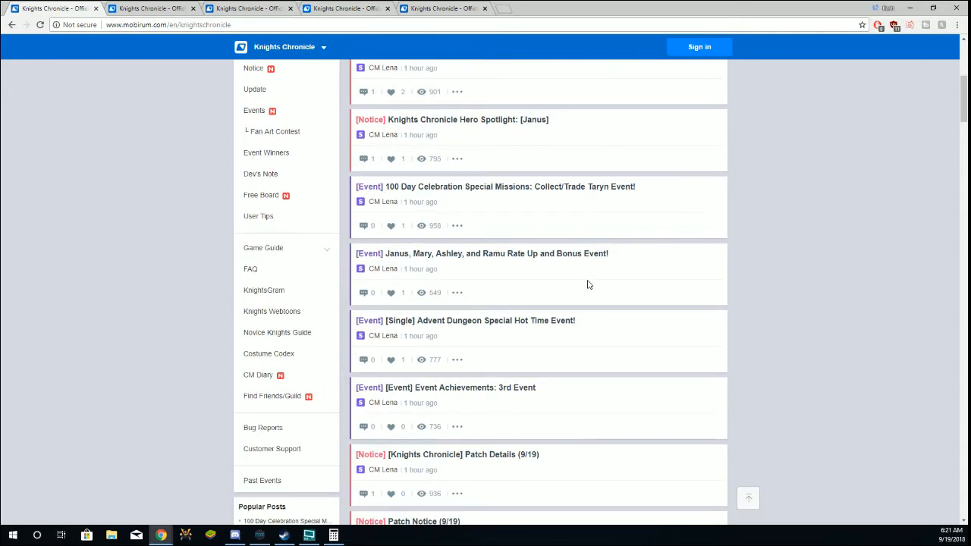
mouse_move(516, 251)
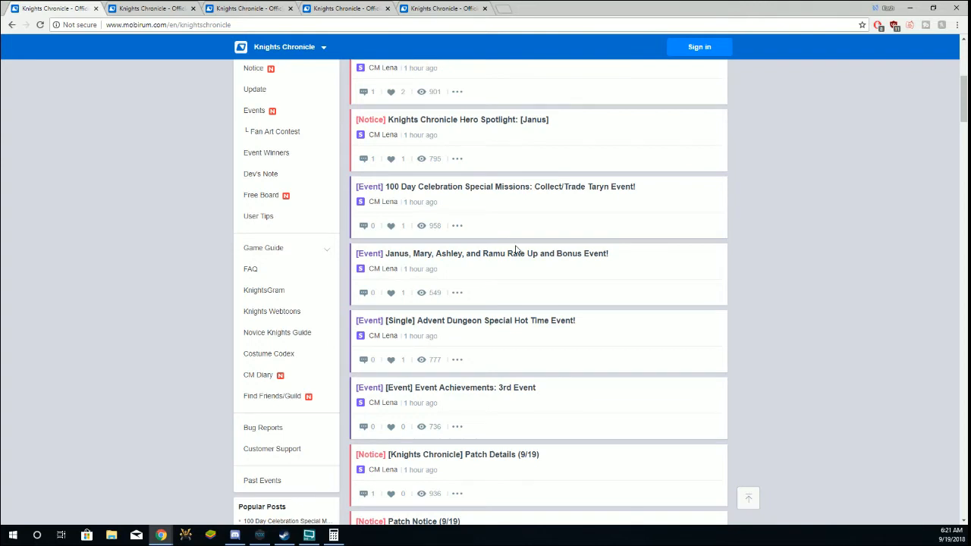
mouse_move(540, 234)
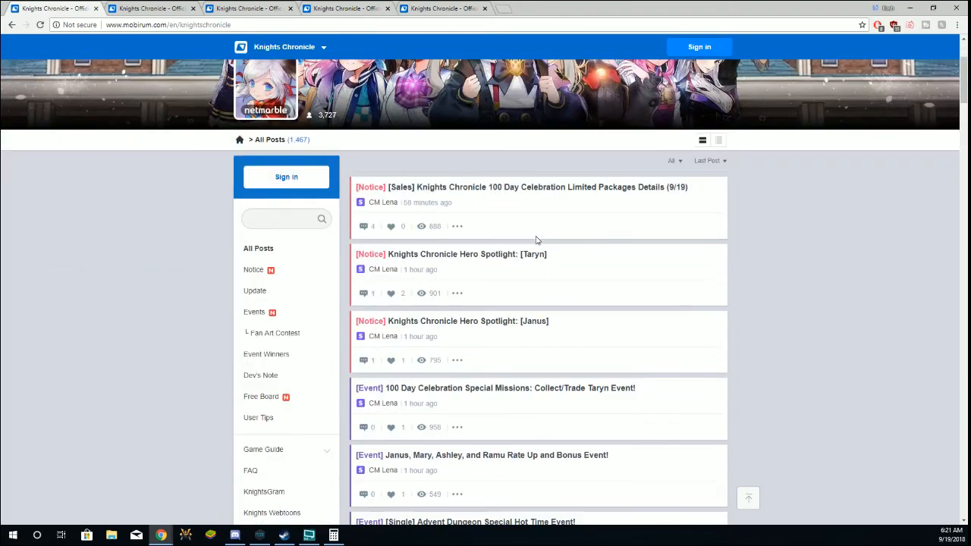
mouse_move(534, 326)
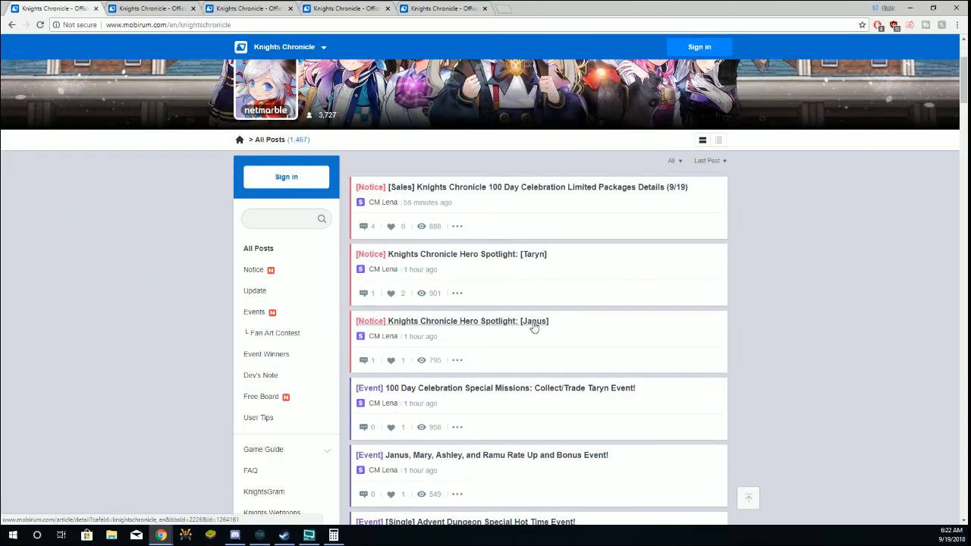
mouse_move(523, 225)
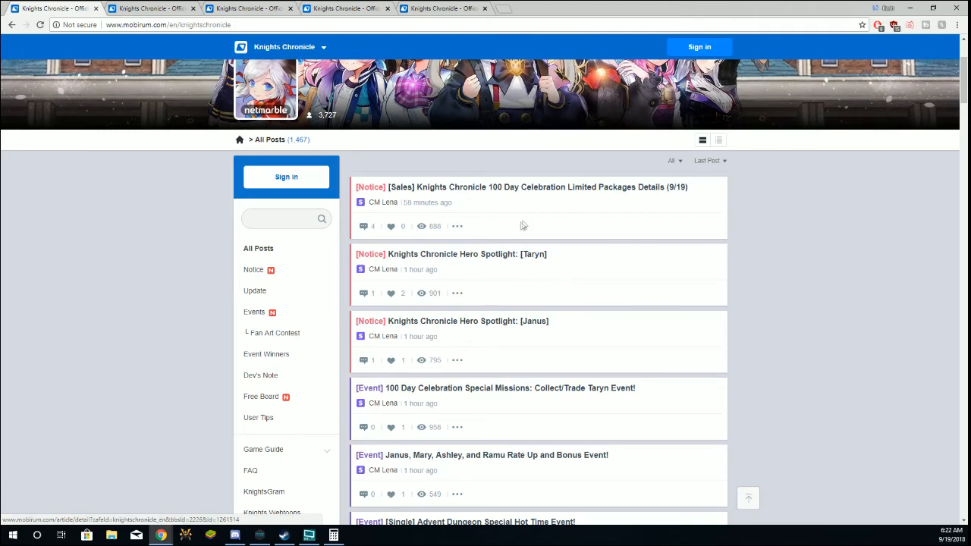
mouse_move(537, 216)
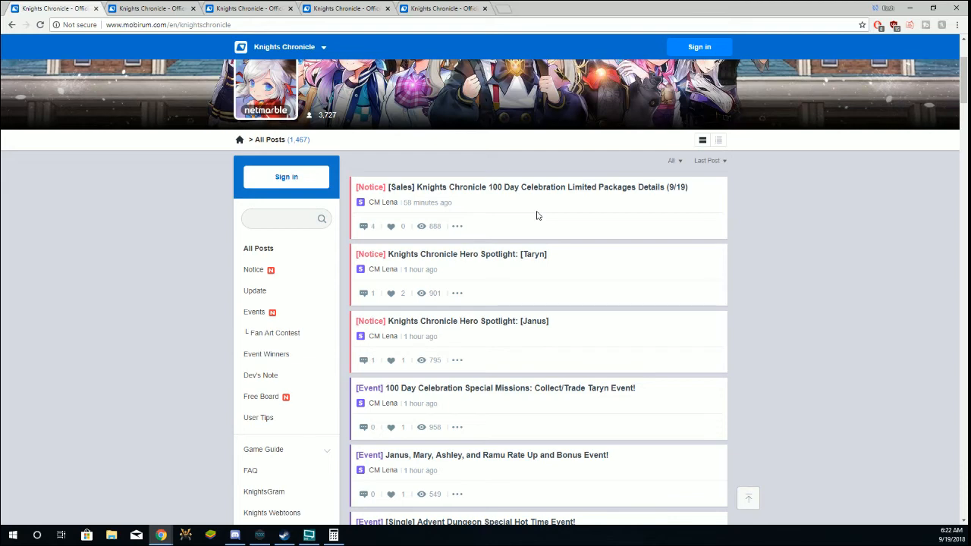
mouse_move(491, 238)
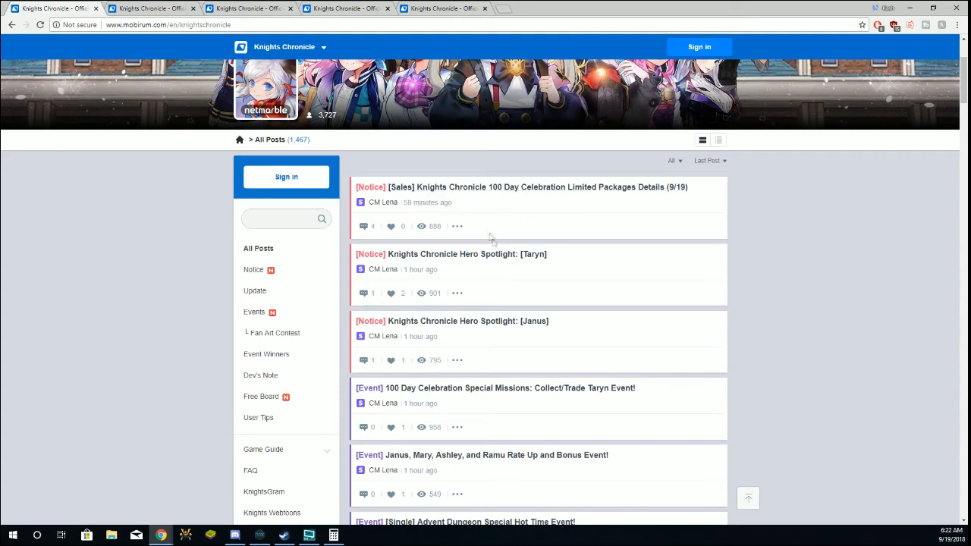
scroll("down", 3)
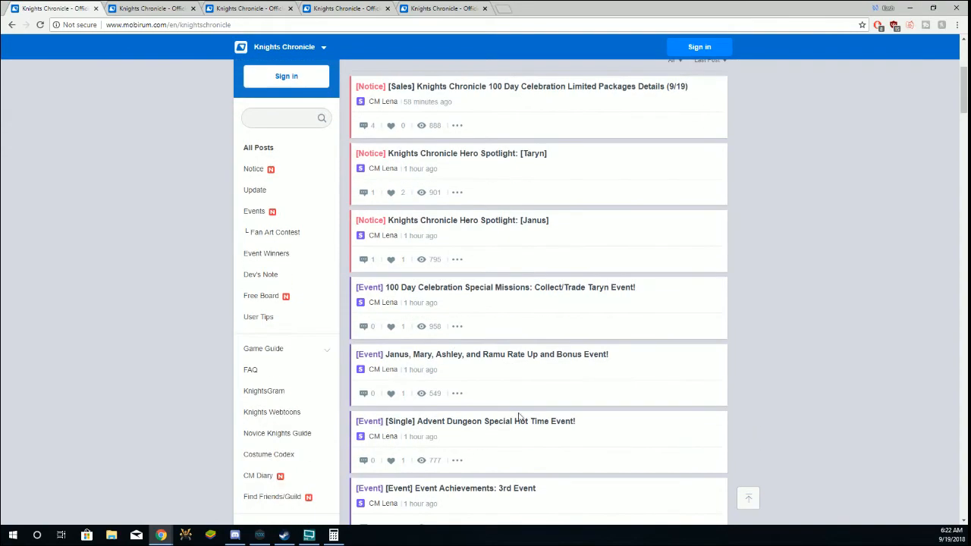